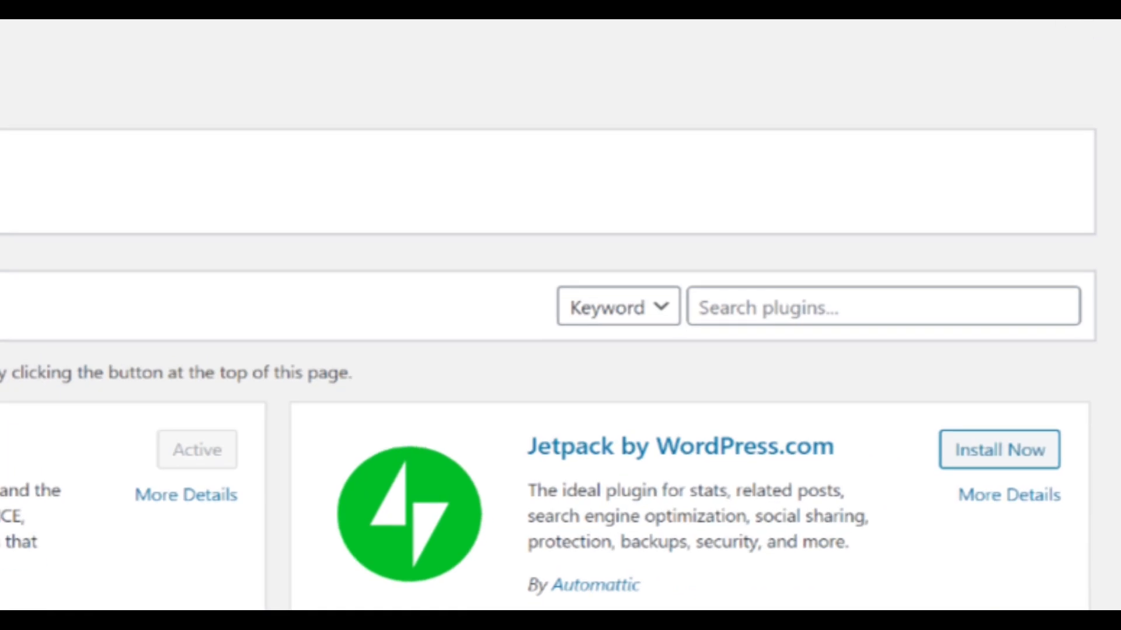
# Search the plugin directory for 'tracking code manager' and confirm it shows Active.
pyautogui.write('tra')
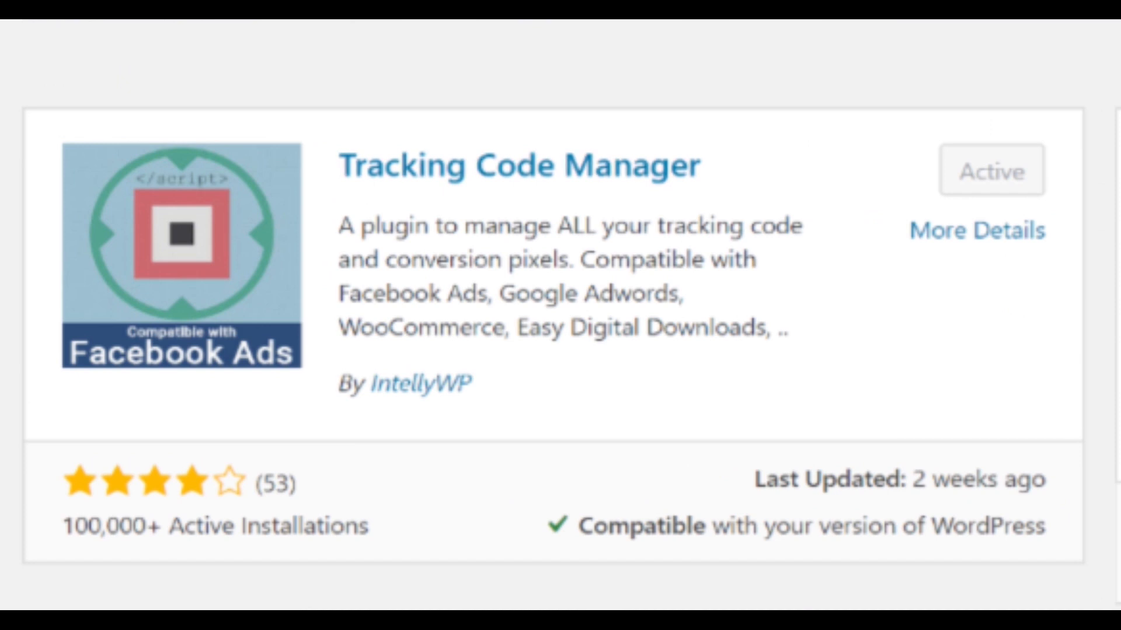
pyautogui.doubleClick(417, 384)
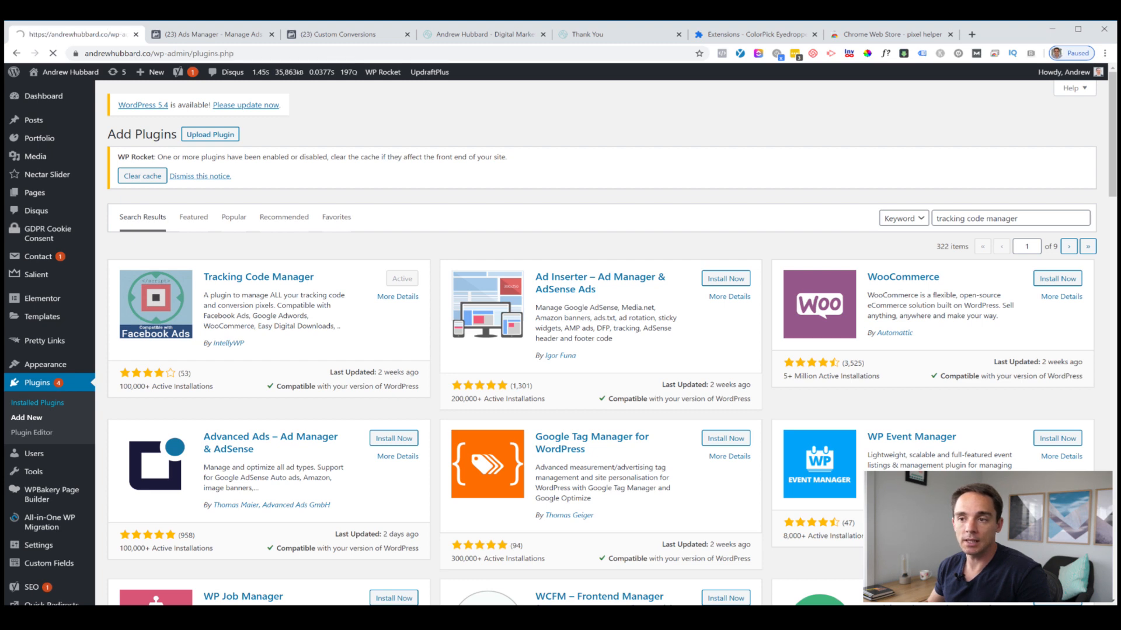
# From Installed Plugins, locate Tracking Code Manager and open its Settings to start a new code.
pyautogui.click(37, 402)
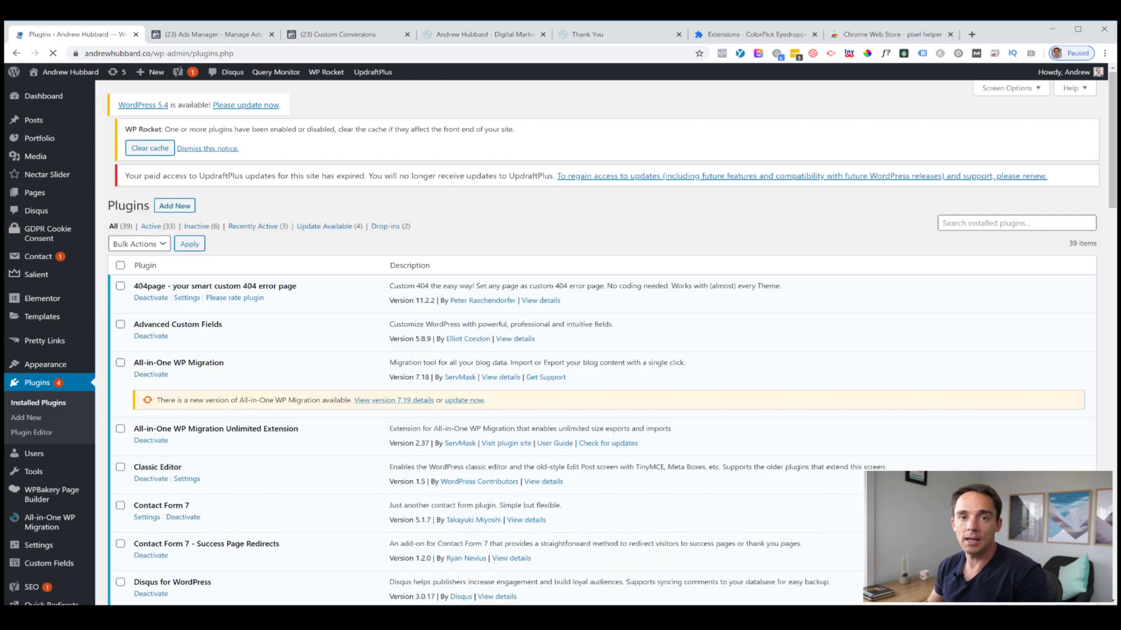
pyautogui.scroll(-3)
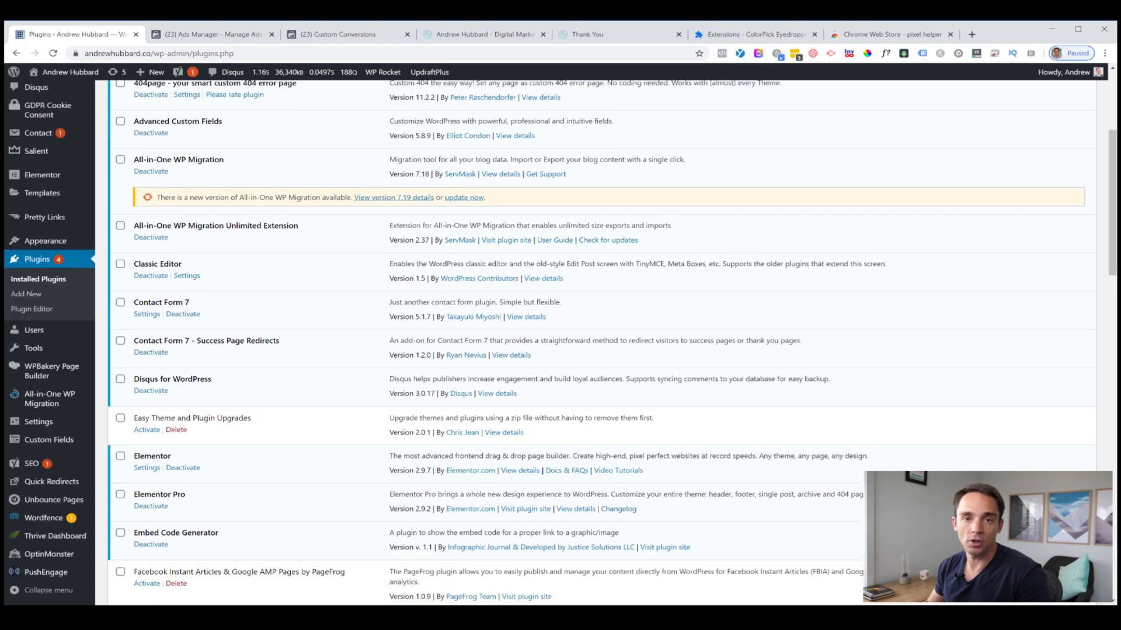
pyautogui.scroll(-3)
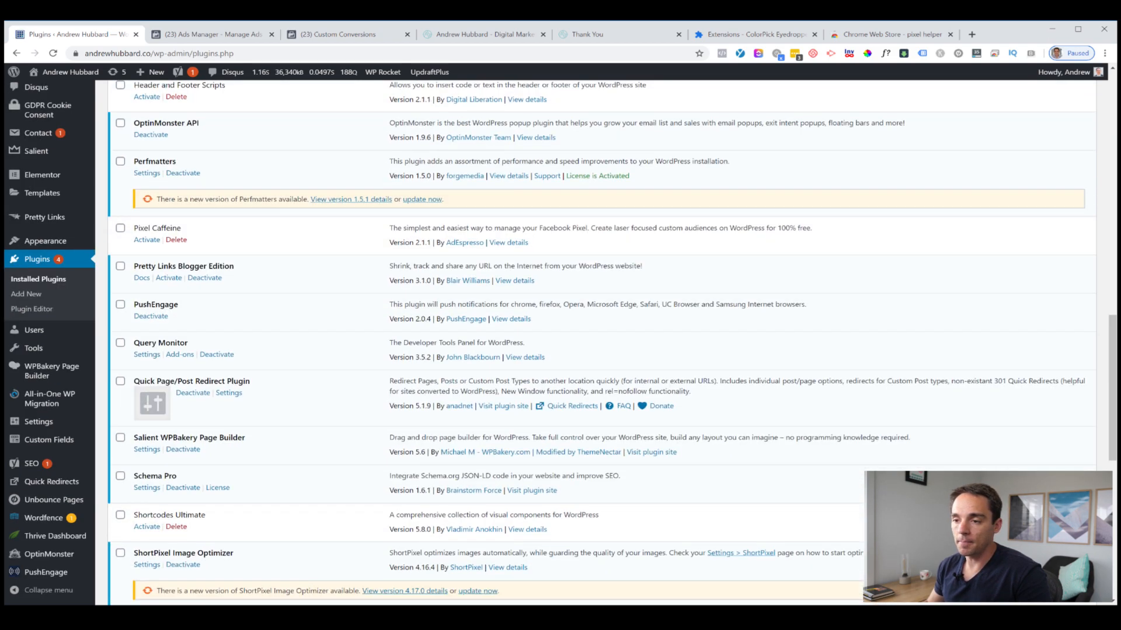
pyautogui.scroll(-3)
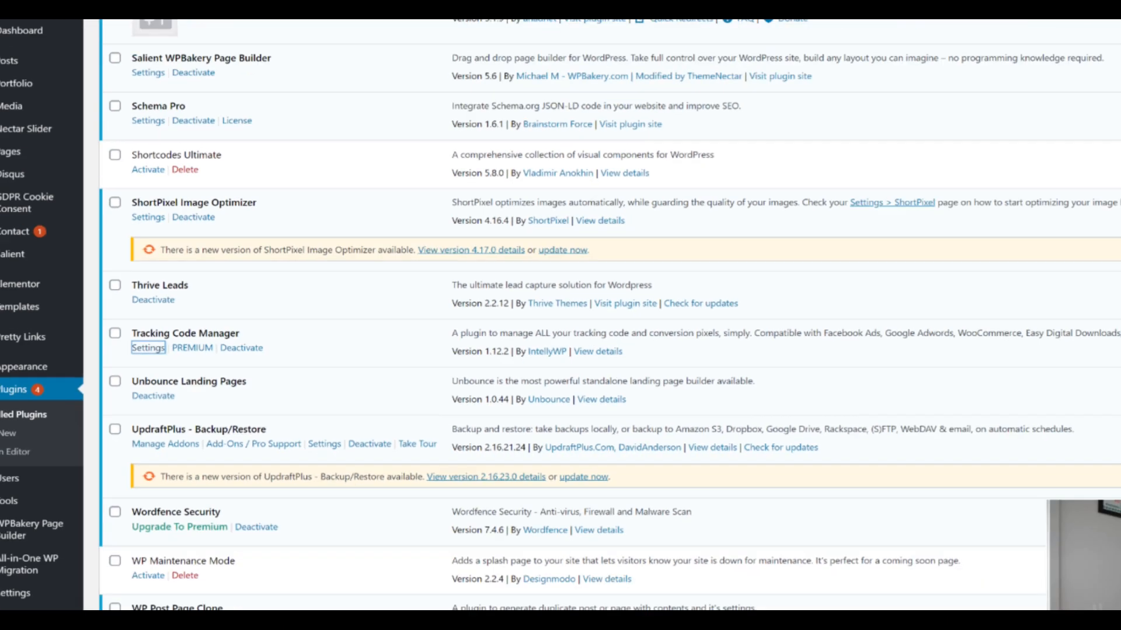
pyautogui.click(149, 348)
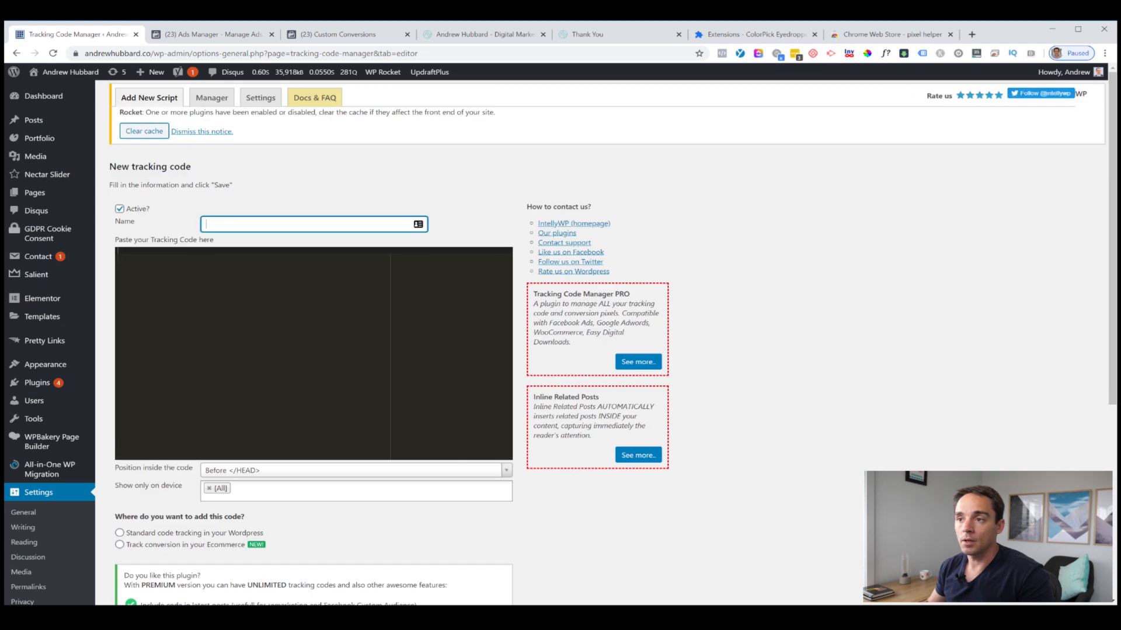
# Name the new tracking code 'Facebook Base Pixel' and switch to the Ads Manager tab.
pyautogui.write('Facebook Base')
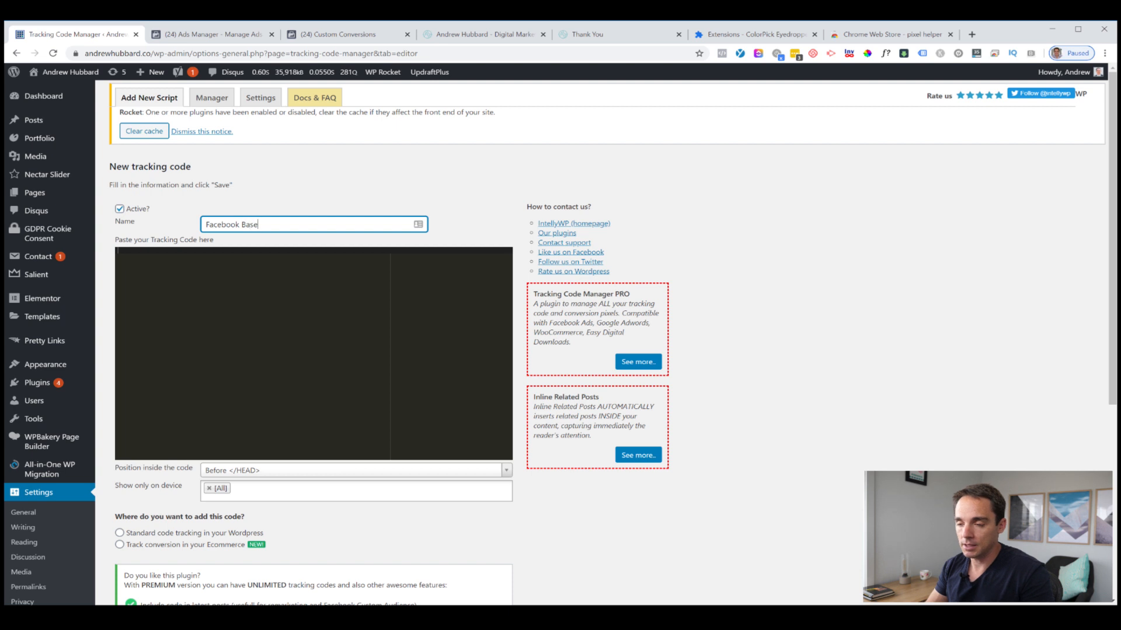
pyautogui.write('Pixel')
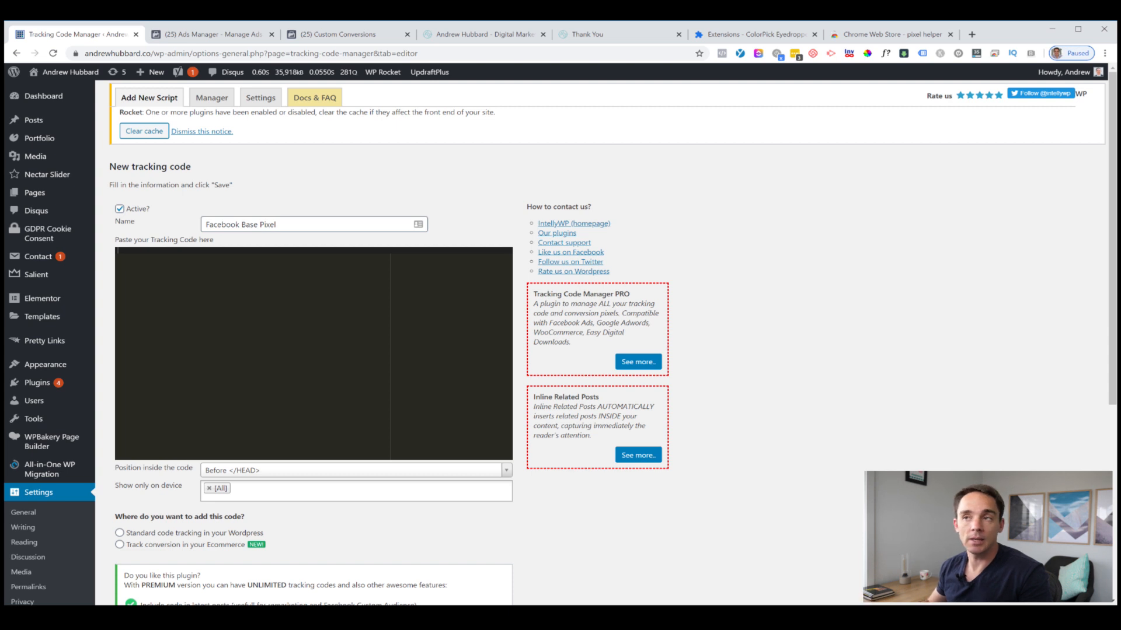
pyautogui.click(207, 34)
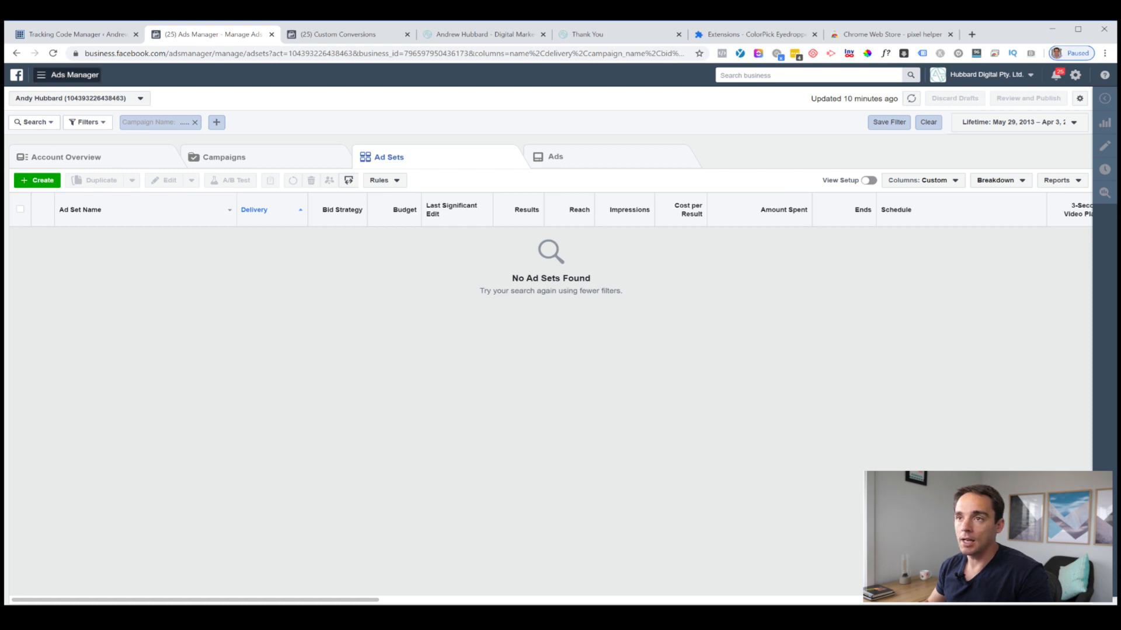
# Go to the pixel in Events Manager and choose Set Up > Install Pixel.
pyautogui.click(40, 74)
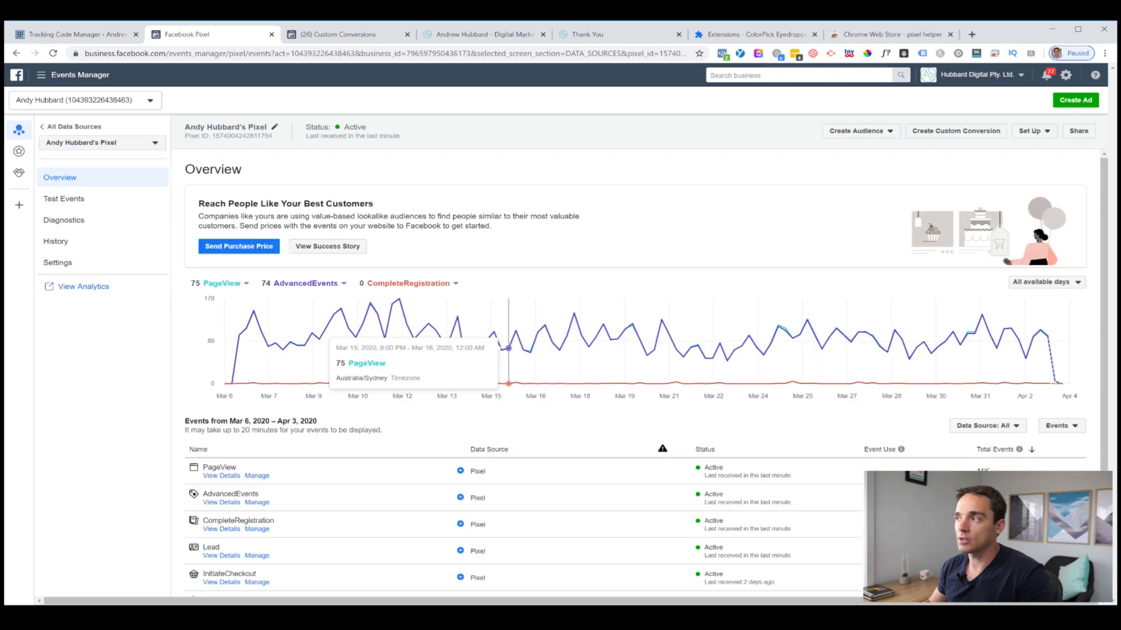
pyautogui.click(1033, 130)
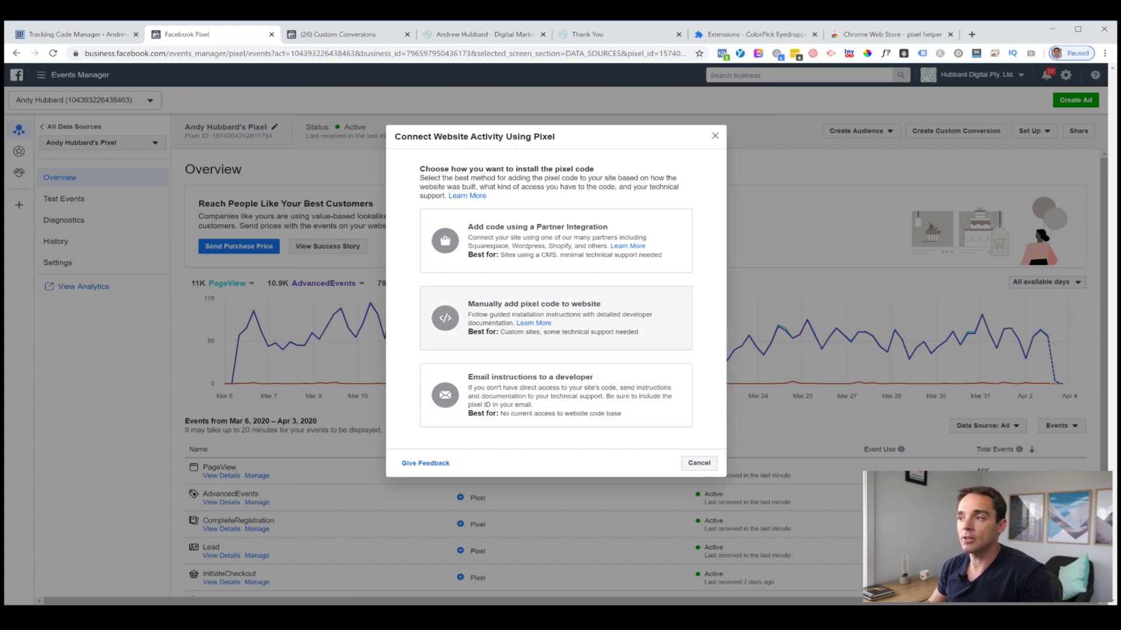
# Choose manual pixel installation and copy the base pixel code to the clipboard.
pyautogui.click(556, 318)
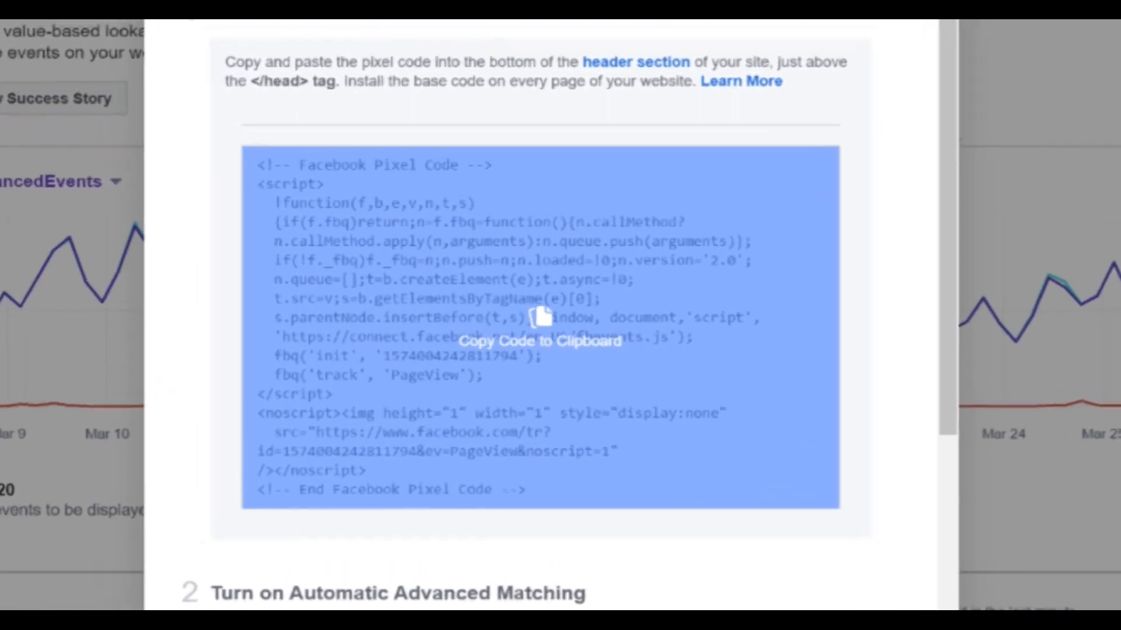
pyautogui.scroll(-3)
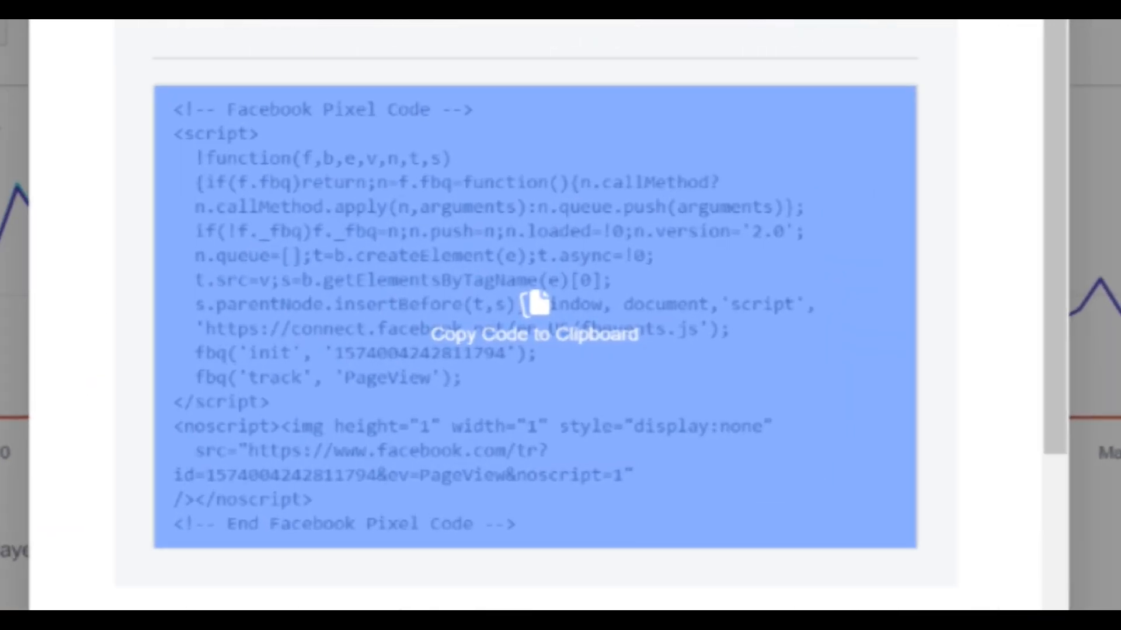
pyautogui.click(537, 306)
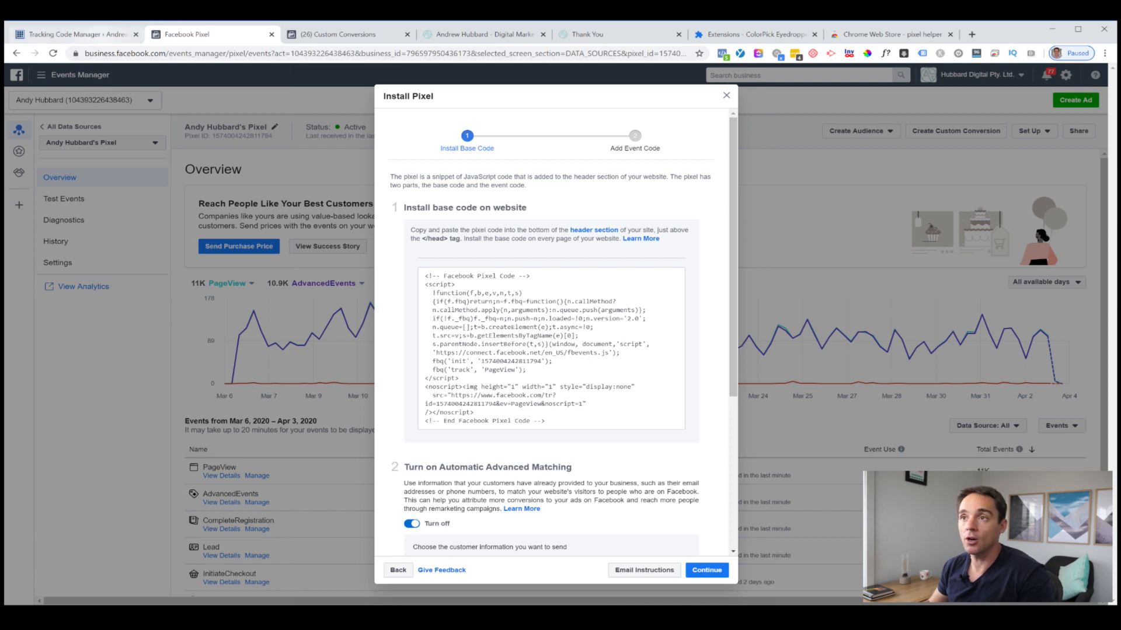
# Paste the copied base pixel code into the Facebook Base Pixel tracking code box.
pyautogui.click(75, 34)
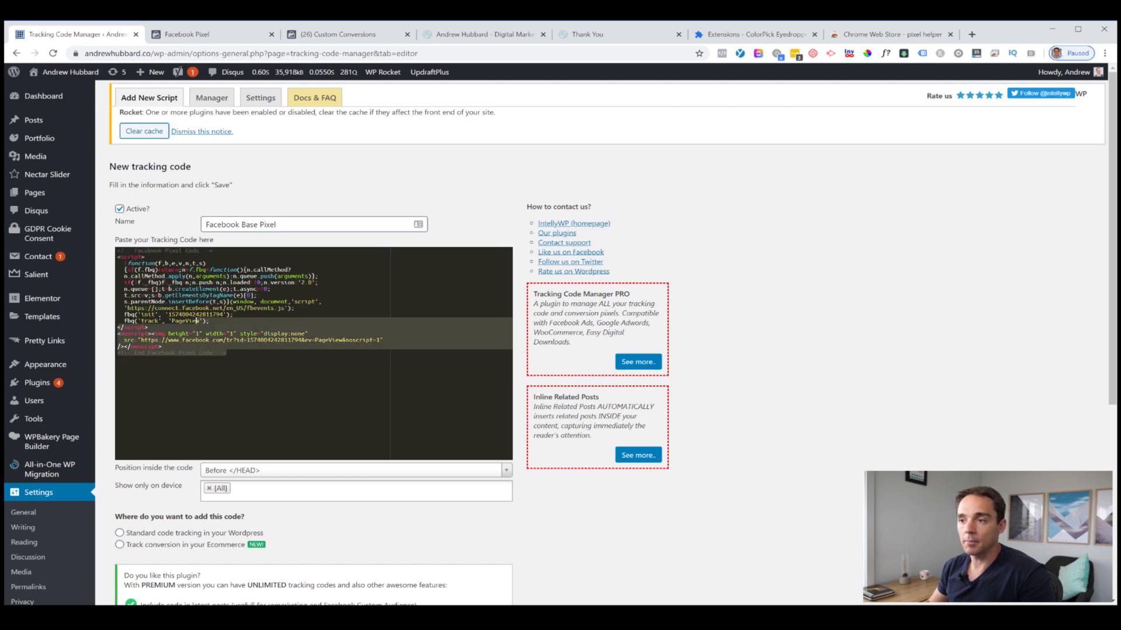
pyautogui.click(225, 352)
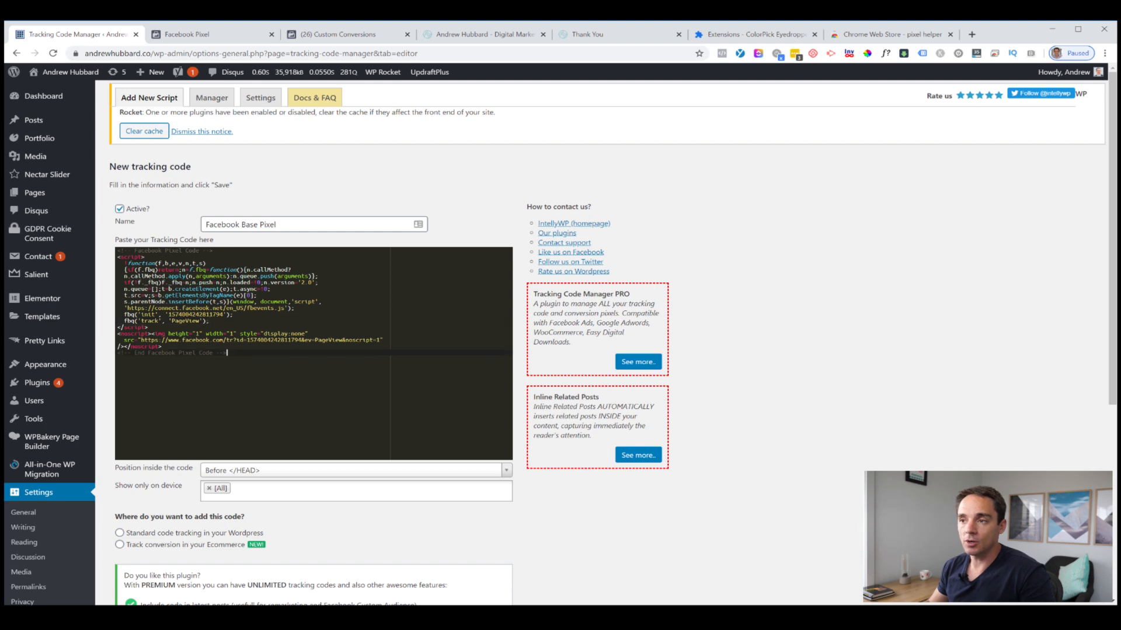
pyautogui.scroll(-3)
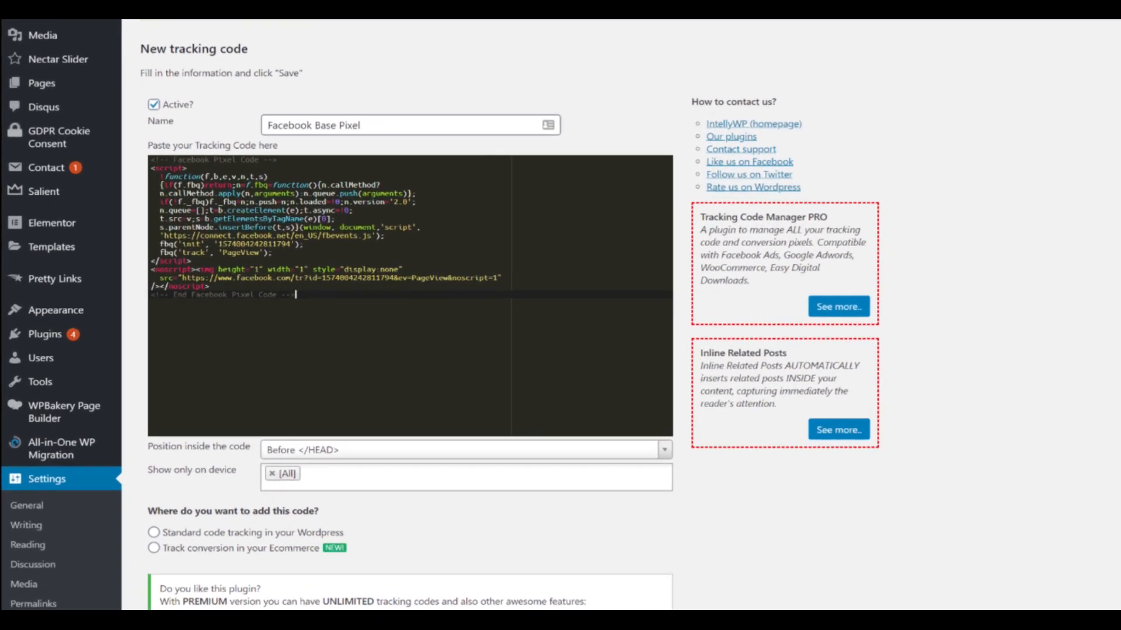
pyautogui.scroll(-3)
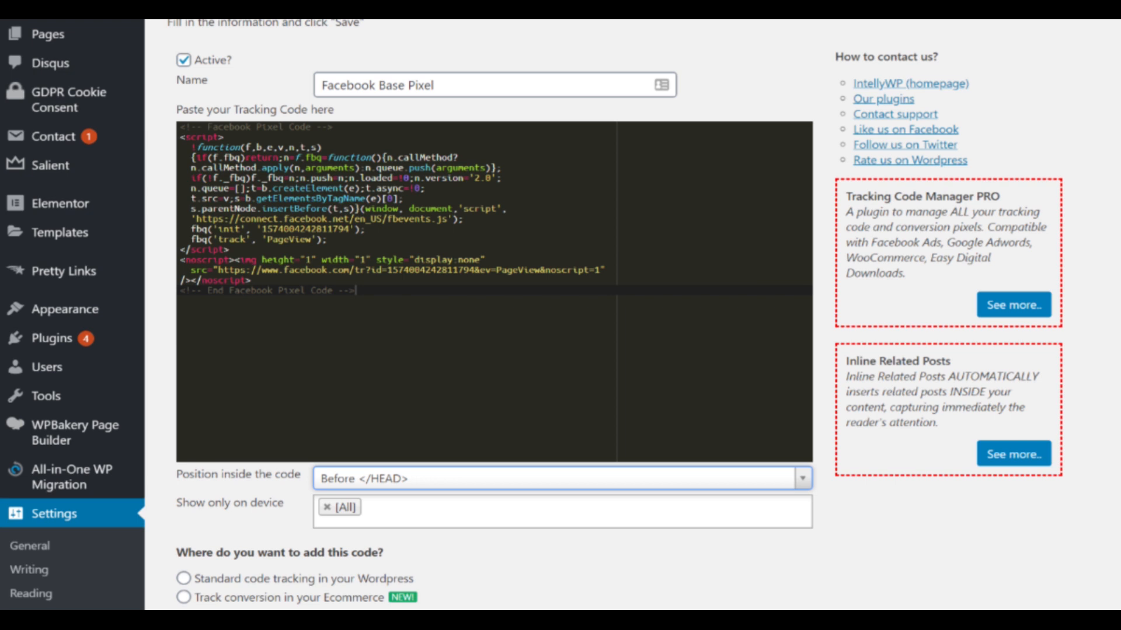
# Set standard tracking on the whole website and save the Facebook Base Pixel code.
pyautogui.scroll(-3)
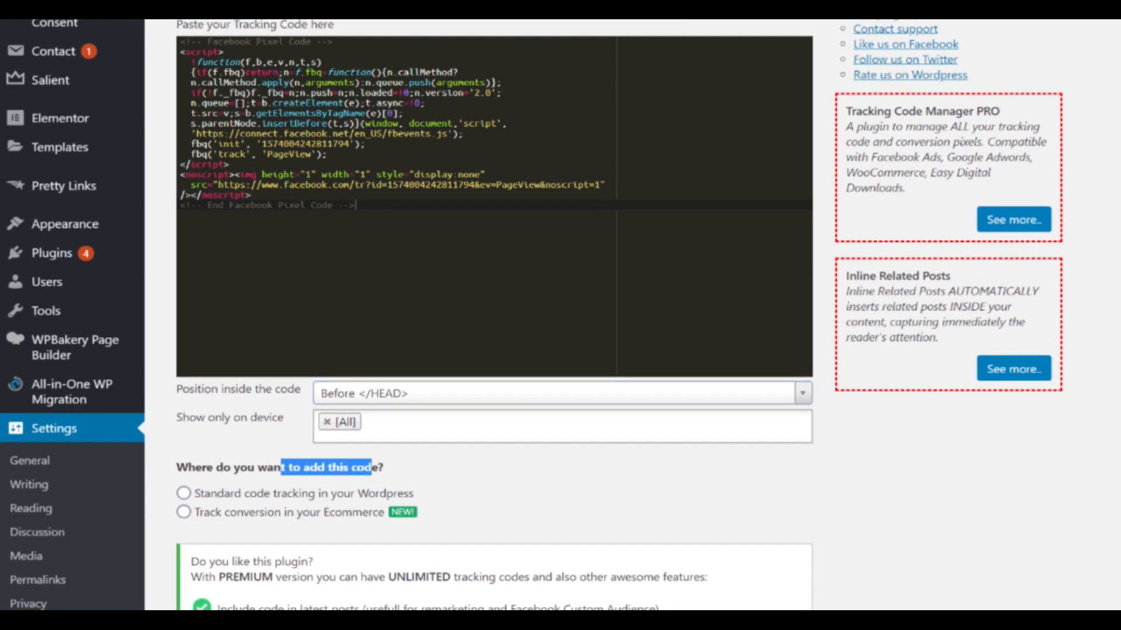
pyautogui.click(185, 492)
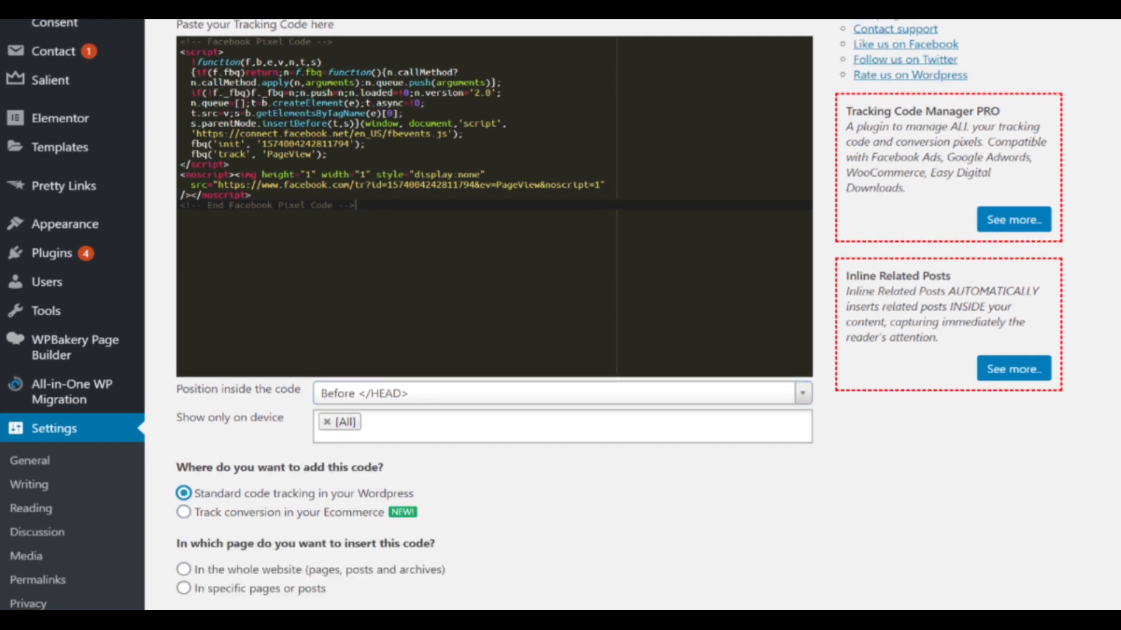
pyautogui.scroll(-3)
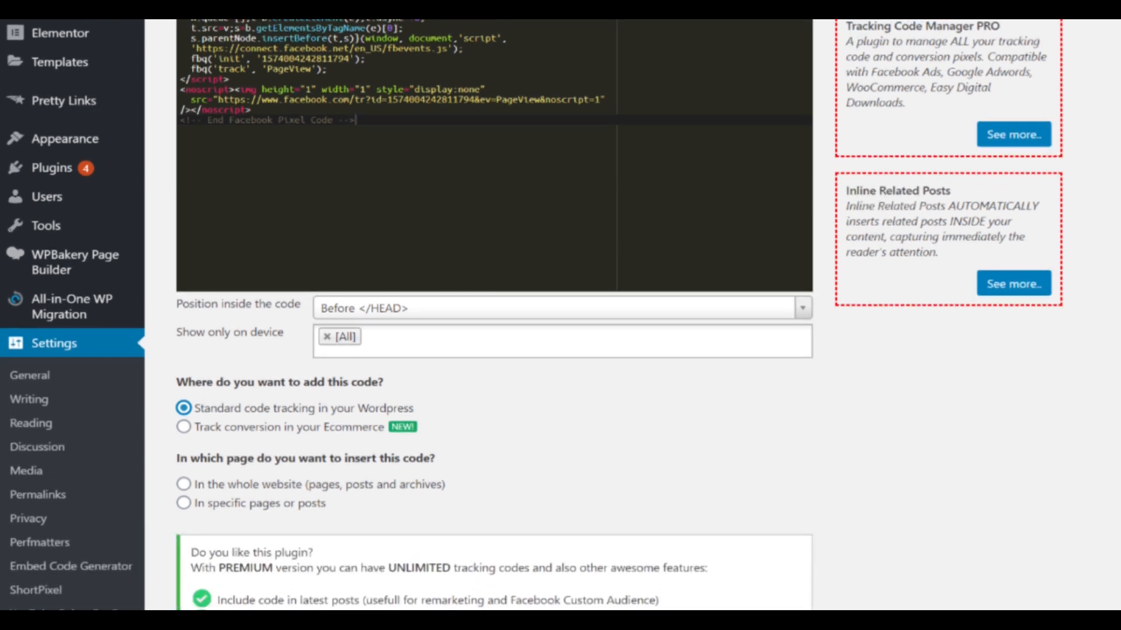
pyautogui.moveTo(191, 458); pyautogui.dragTo(400, 457)
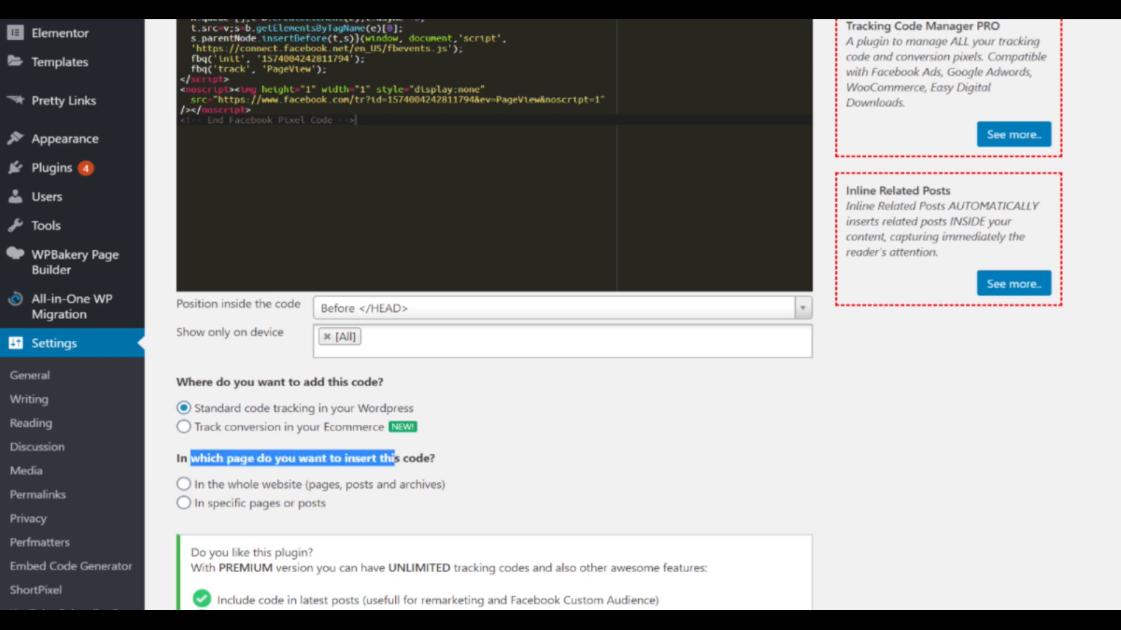
pyautogui.click(183, 483)
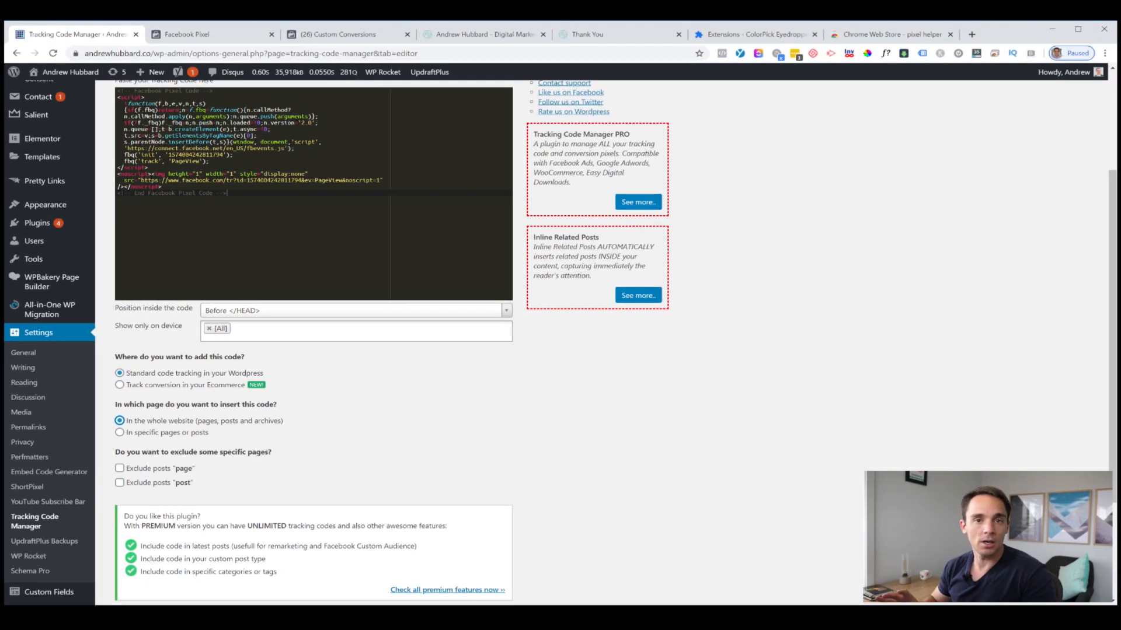
pyautogui.scroll(-3)
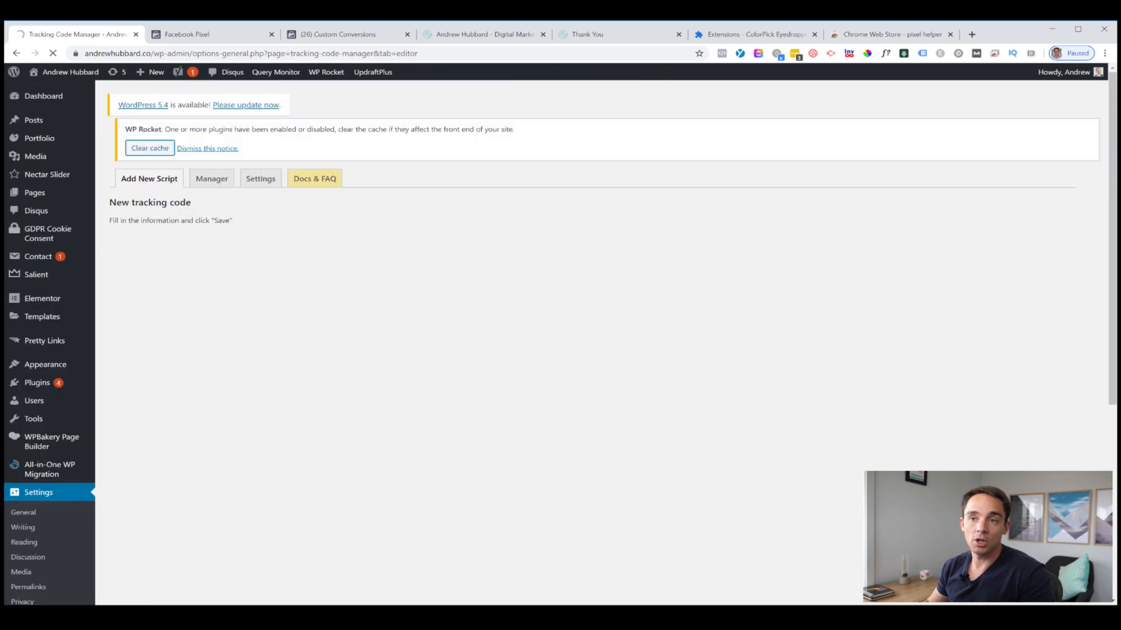
pyautogui.click(212, 179)
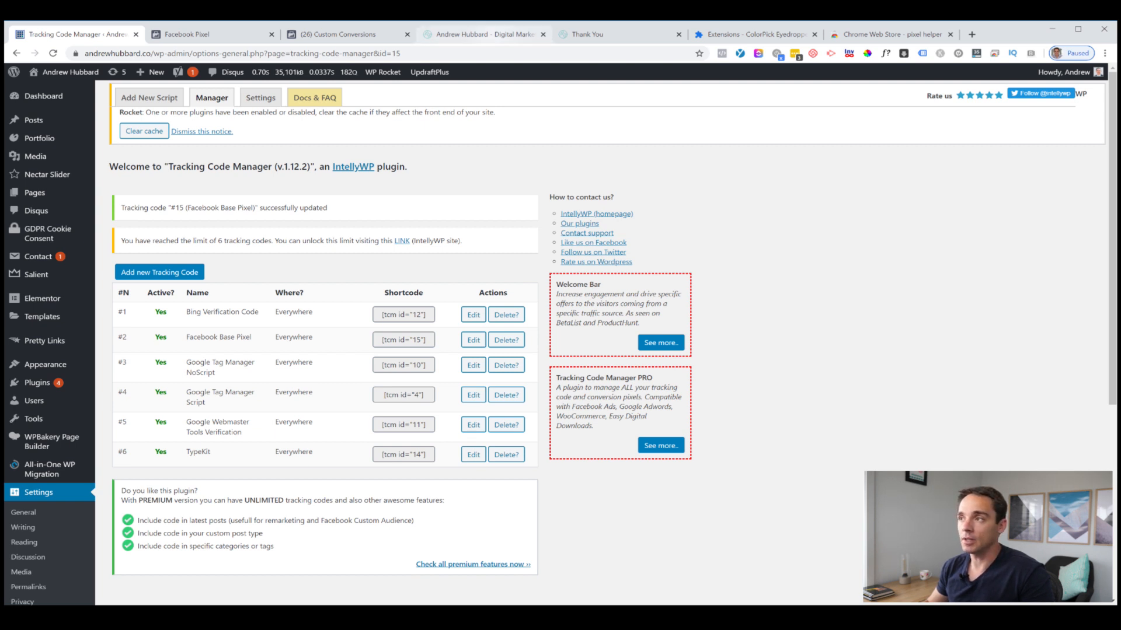
# Bring up Chrome's extensions page.
pyautogui.click(486, 34)
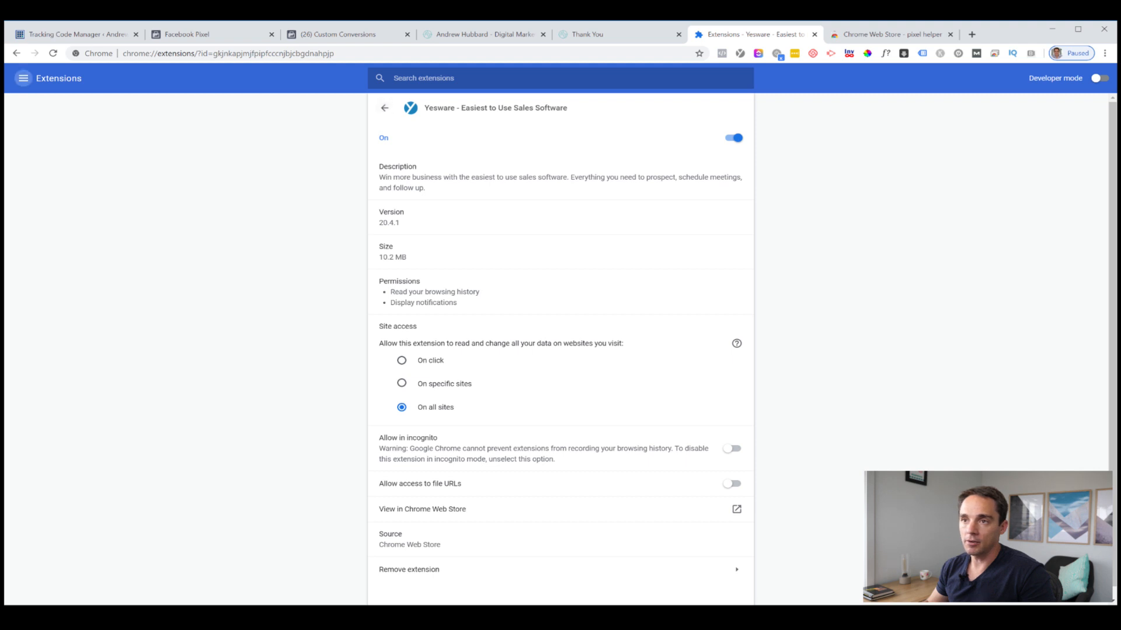
# Search the Chrome Web Store for 'pixel helper', confirm Facebook Pixel Helper is added, and return to Tracking Code Manager.
pyautogui.click(24, 79)
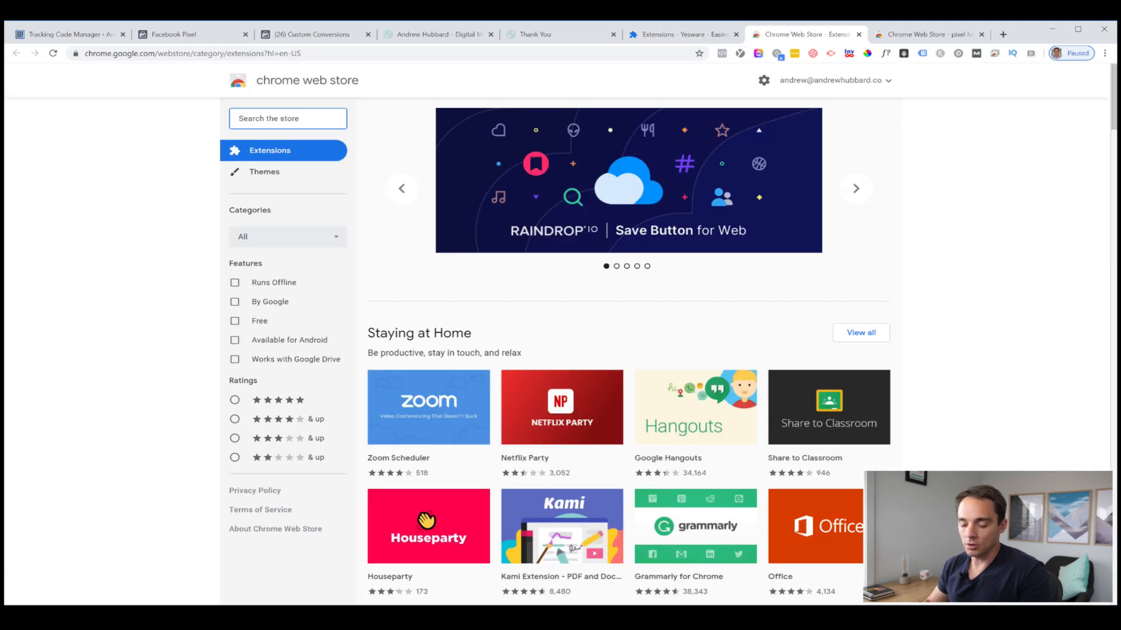
pyautogui.write('pixel helper')
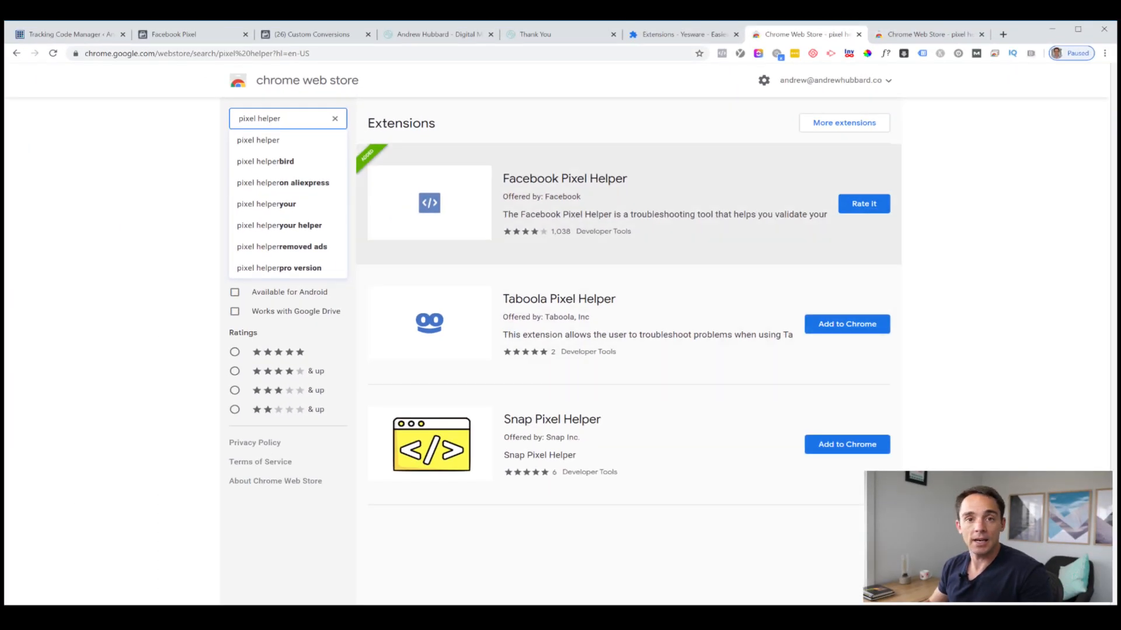
pyautogui.click(286, 118)
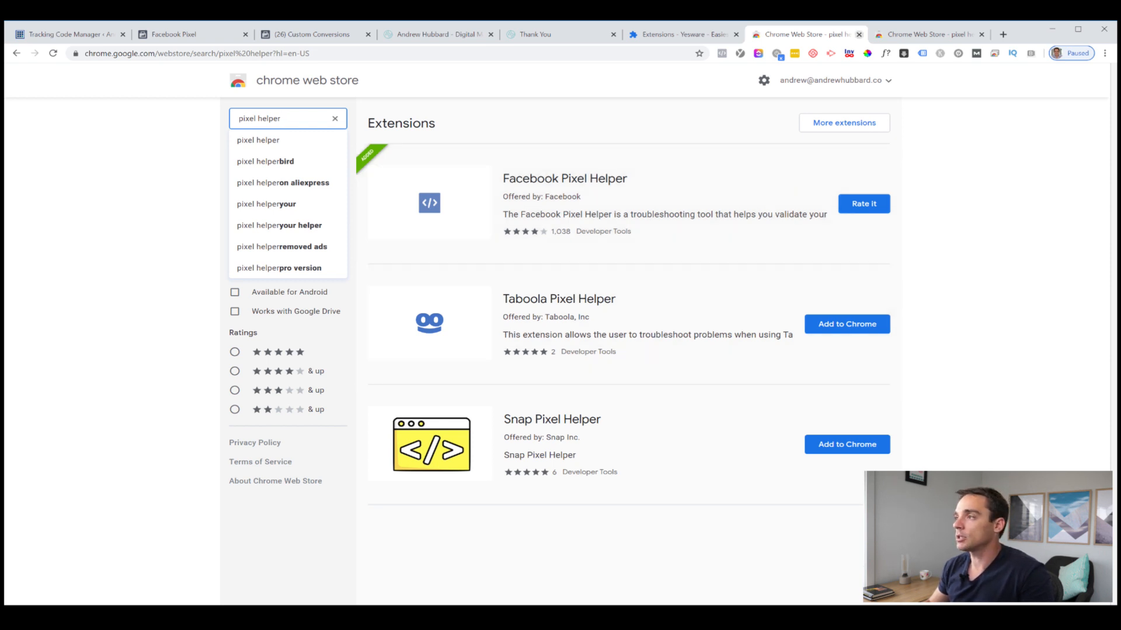
pyautogui.click(439, 33)
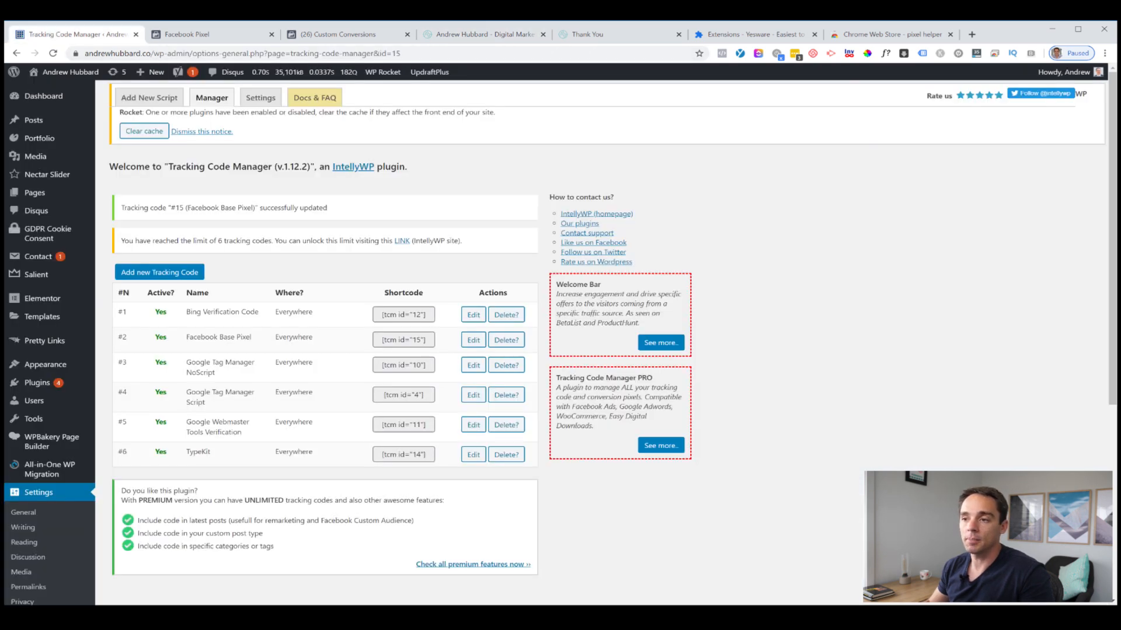
# Switch to the Facebook Pixel tab showing the Install Pixel base code.
pyautogui.click(482, 34)
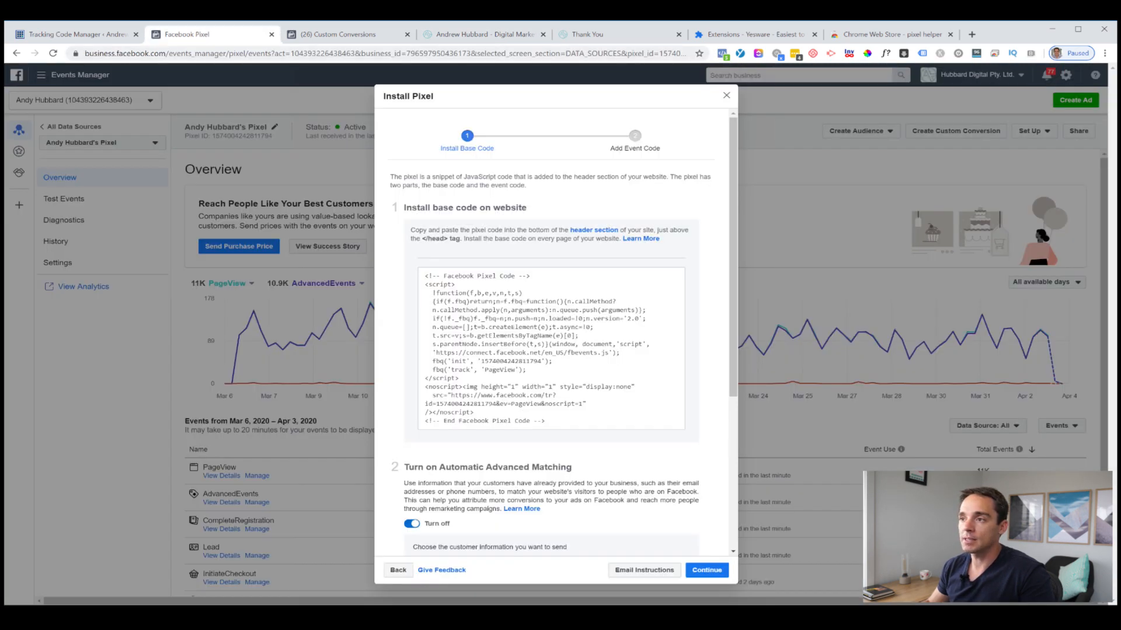
# Close the Install Pixel dialog and switch to the andrewhubbard.co homepage tab.
pyautogui.click(726, 95)
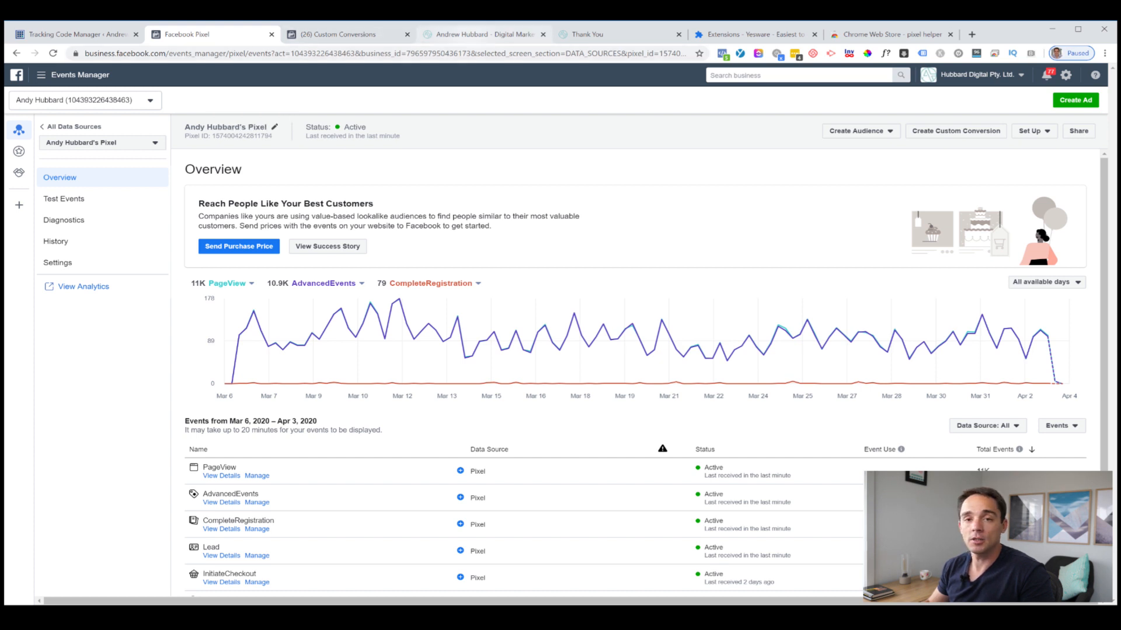
pyautogui.click(483, 34)
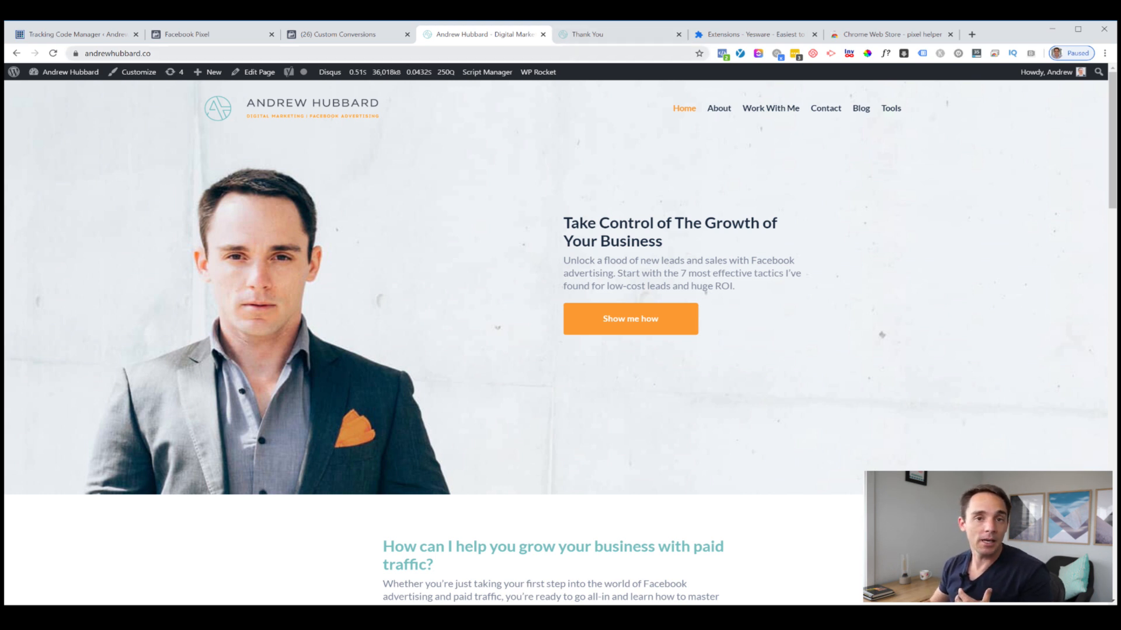
# Fill the tactics download popup with name 'Andrew' and email, then submit it to reach the Thank You page.
pyautogui.click(390, 72)
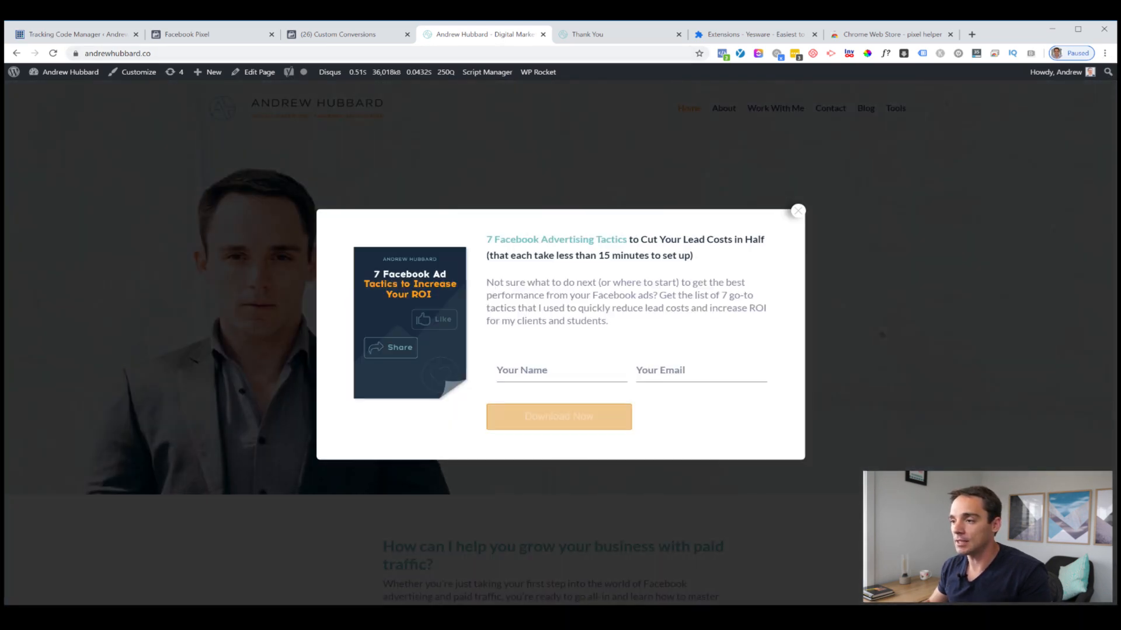
pyautogui.write('Andrew')
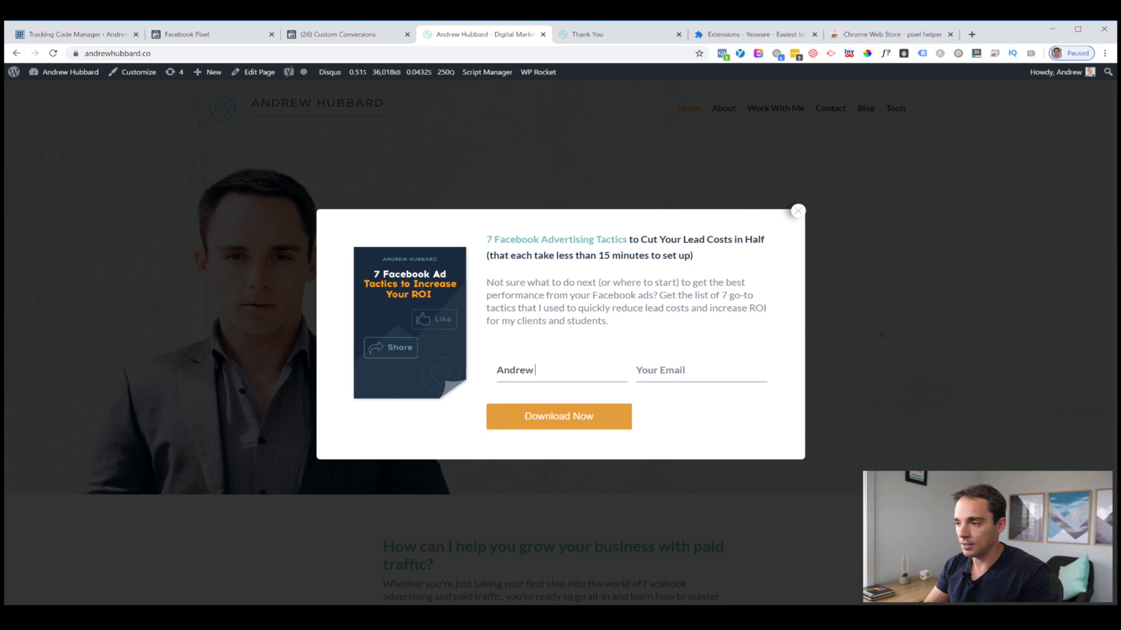
pyautogui.click(700, 370)
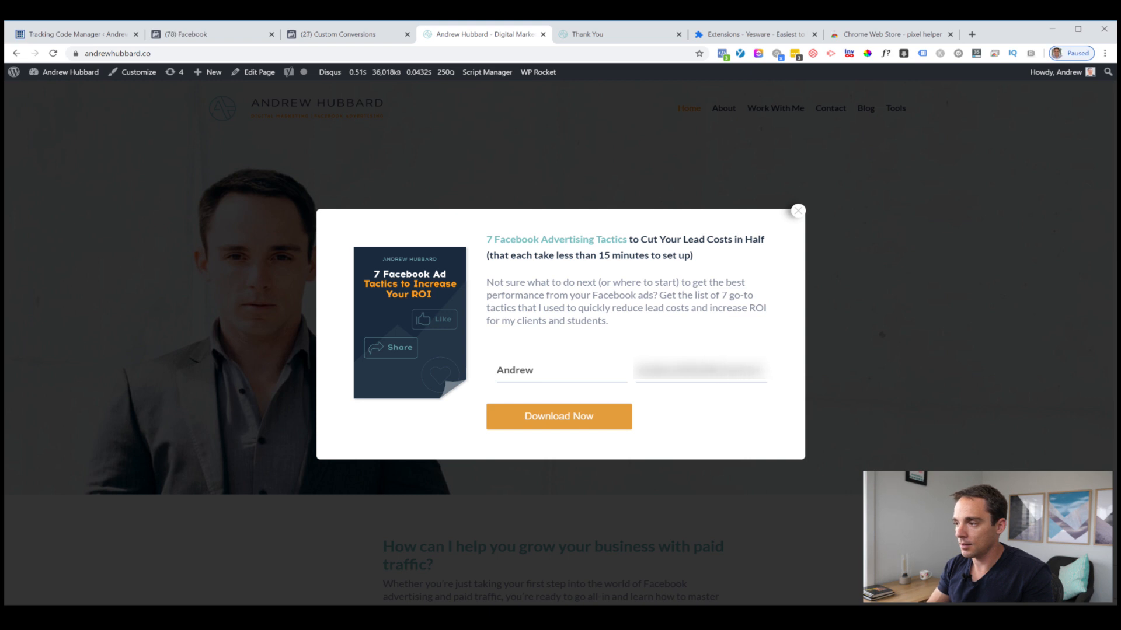
pyautogui.click(558, 416)
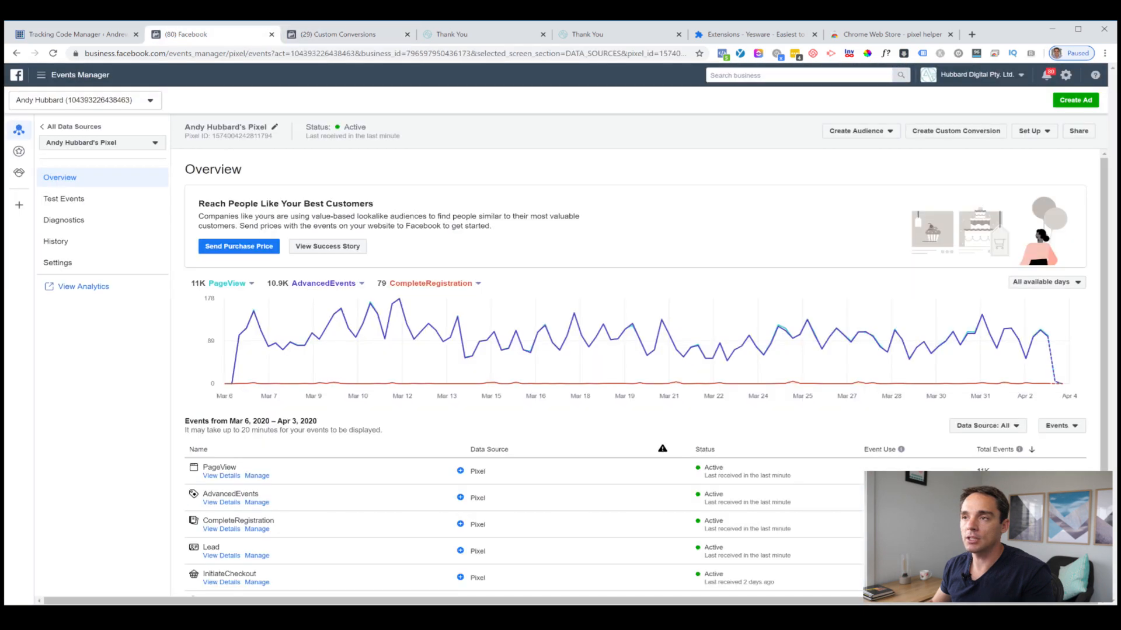
pyautogui.moveTo(253, 311)
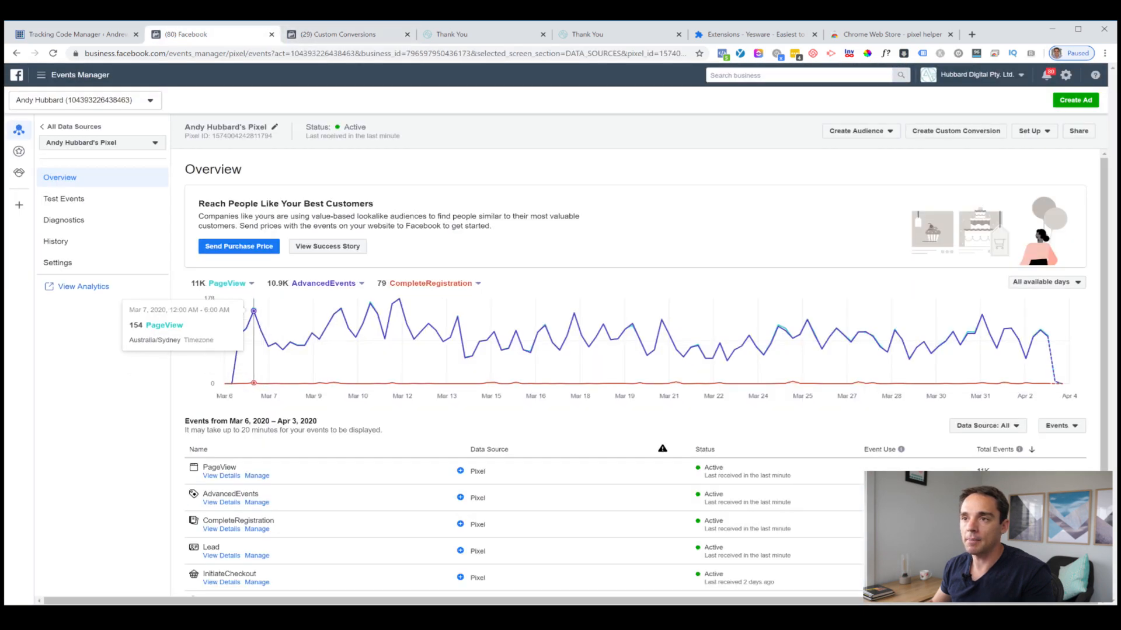
# Navigate from the business tools menu to the Custom Conversions list.
pyautogui.click(41, 75)
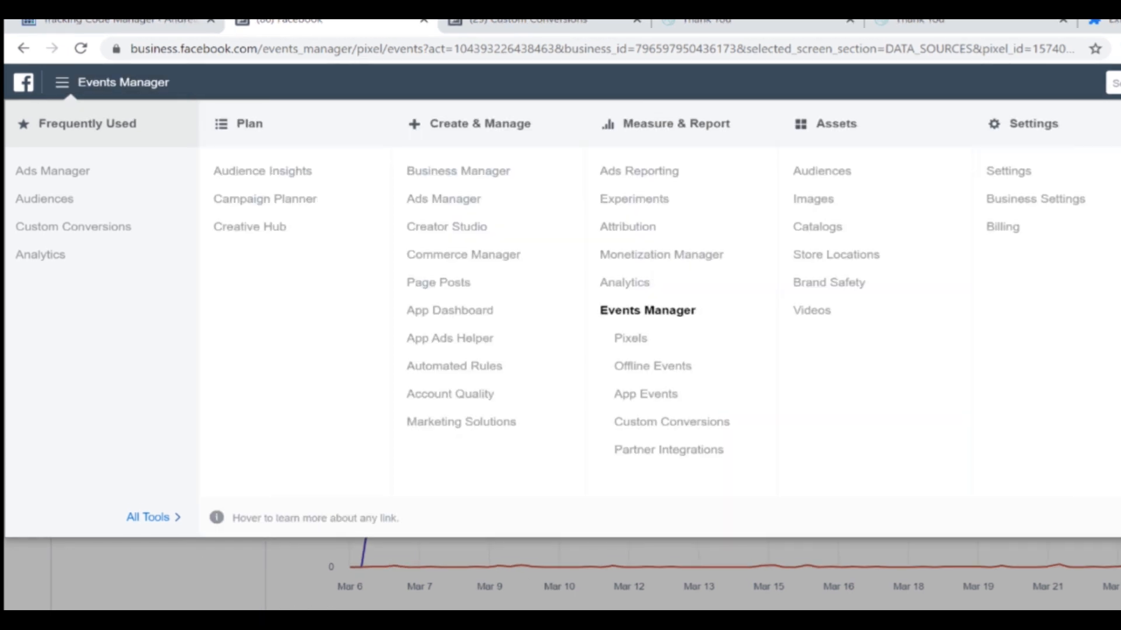
pyautogui.moveTo(671, 422)
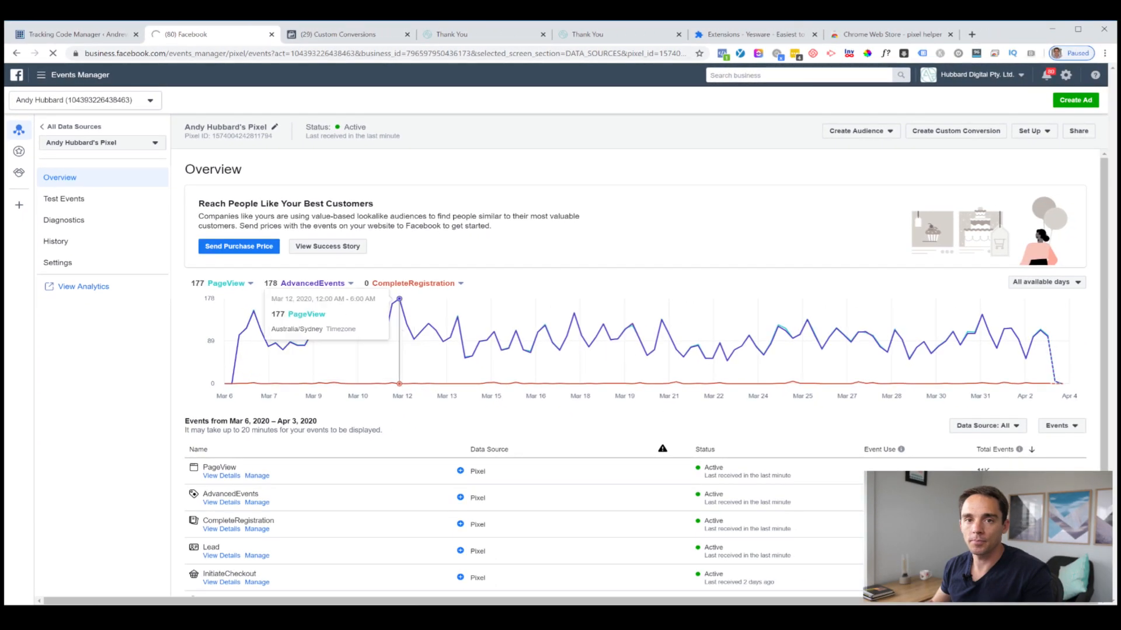
pyautogui.click(955, 130)
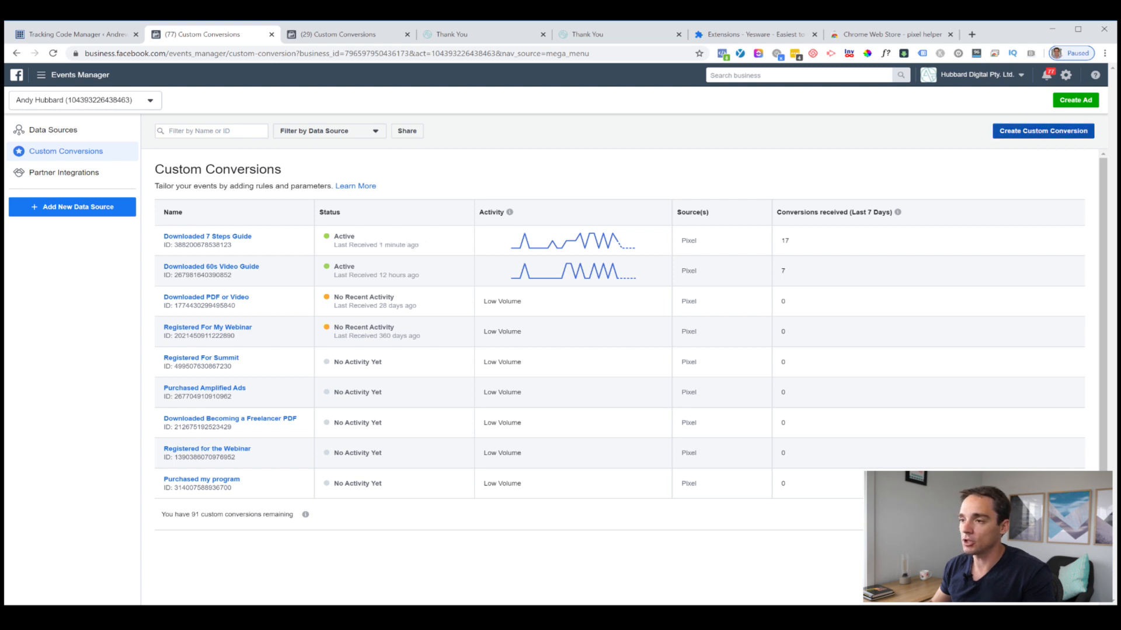
# Start a new custom conversion named 'Downloaded 7 Step FB Ad Checklist'.
pyautogui.click(1042, 131)
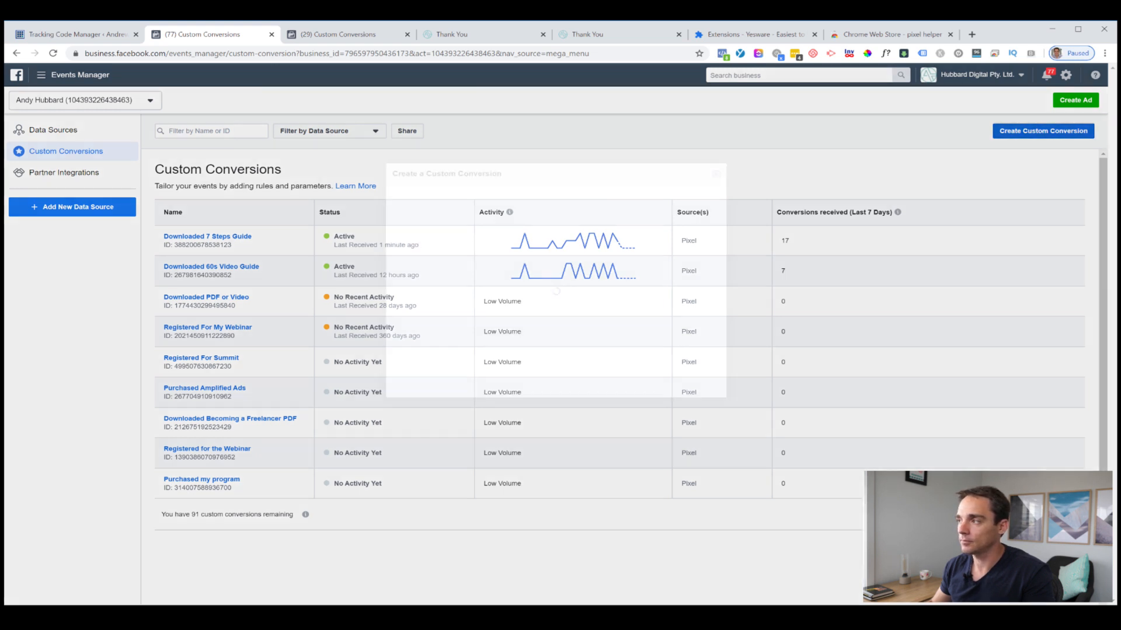
pyautogui.click(1043, 131)
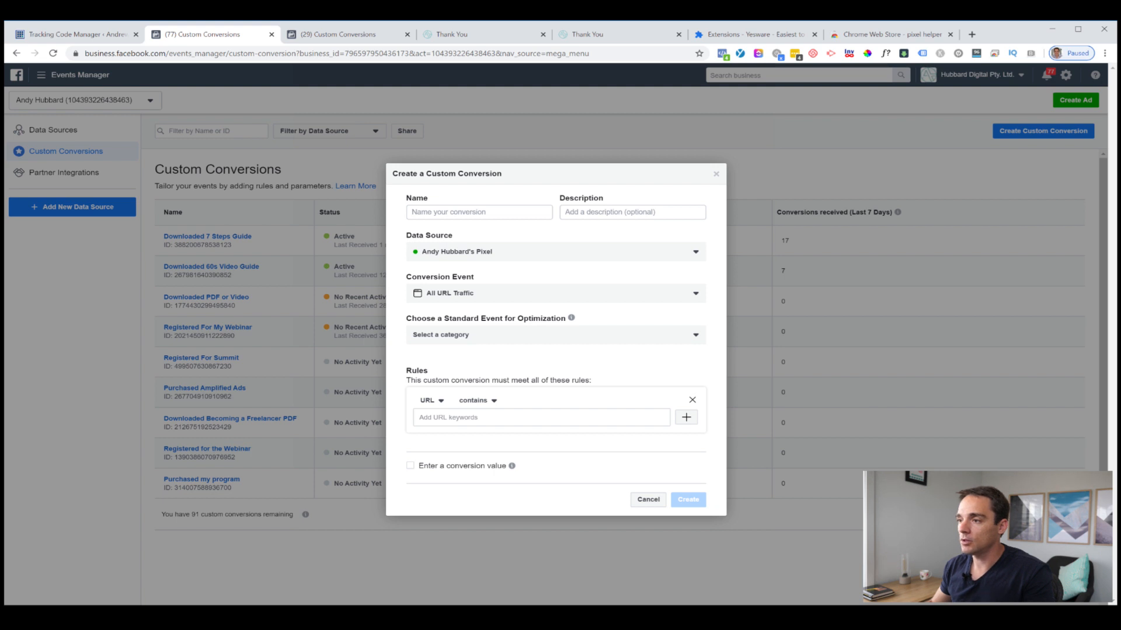
pyautogui.click(479, 212)
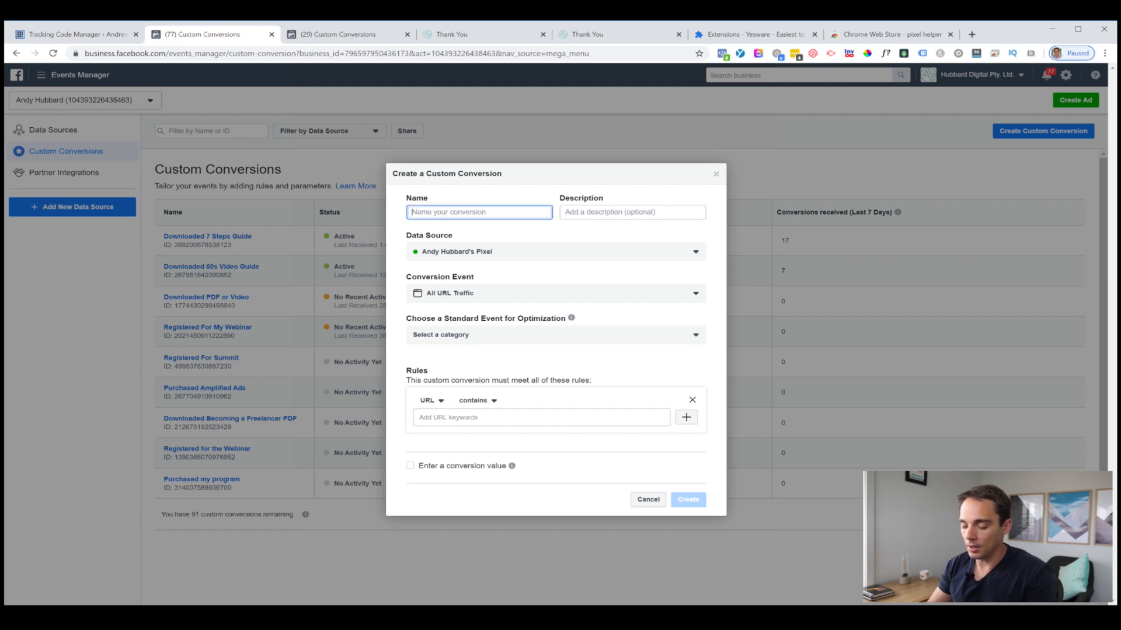
pyautogui.write('Downloaded 7 Step')
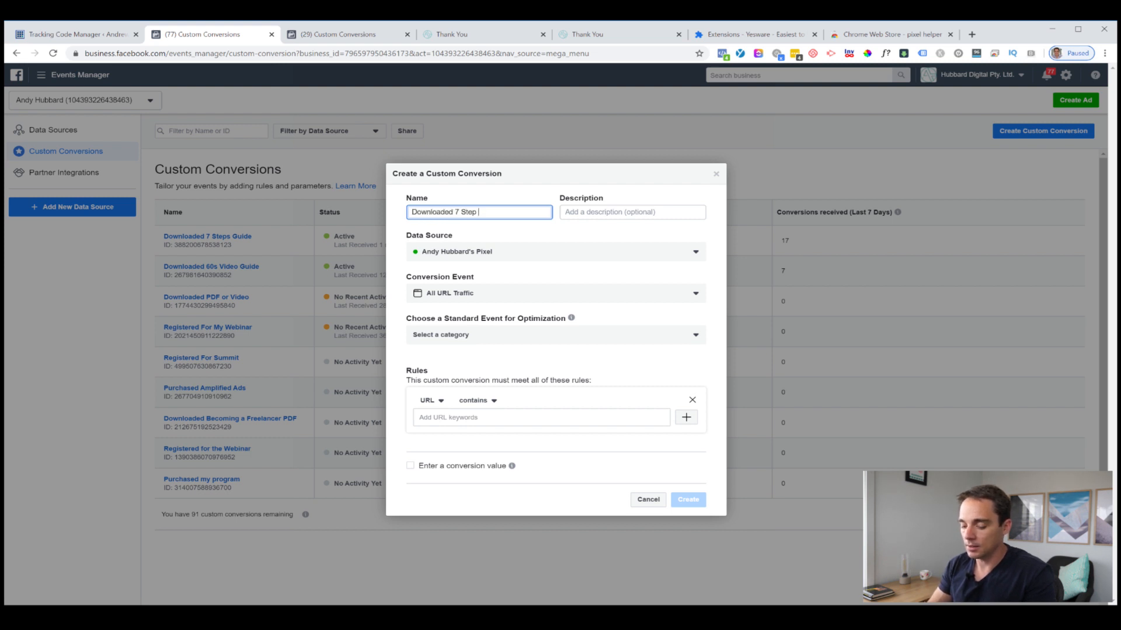
pyautogui.write('FB Ad Checklist')
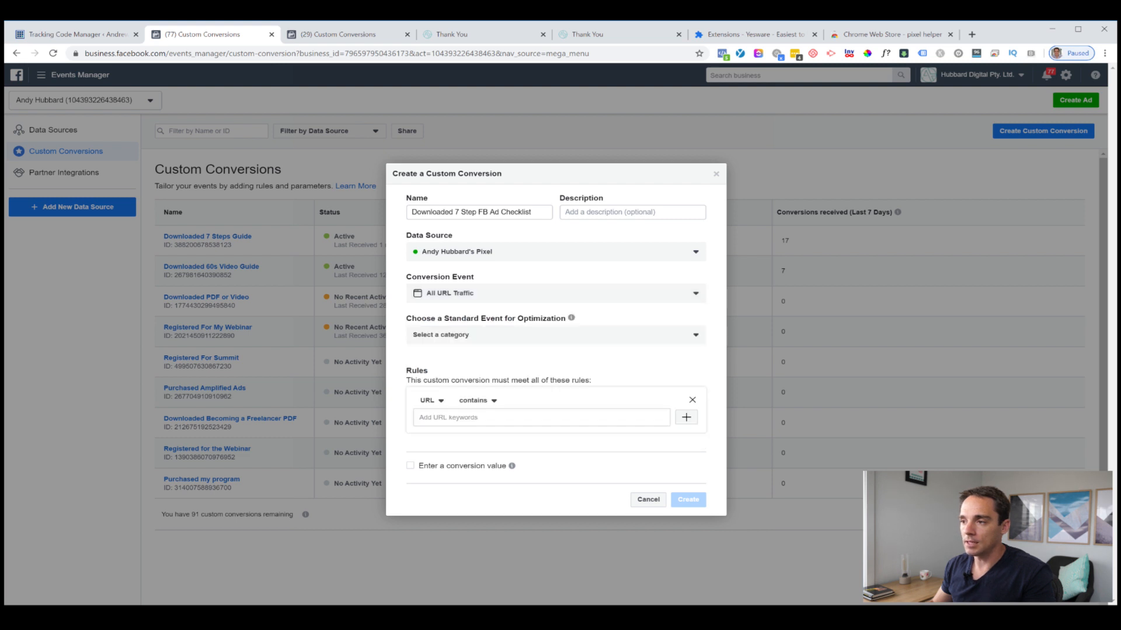
# Choose Lead as the standard event for optimization after reviewing the available events.
pyautogui.click(553, 335)
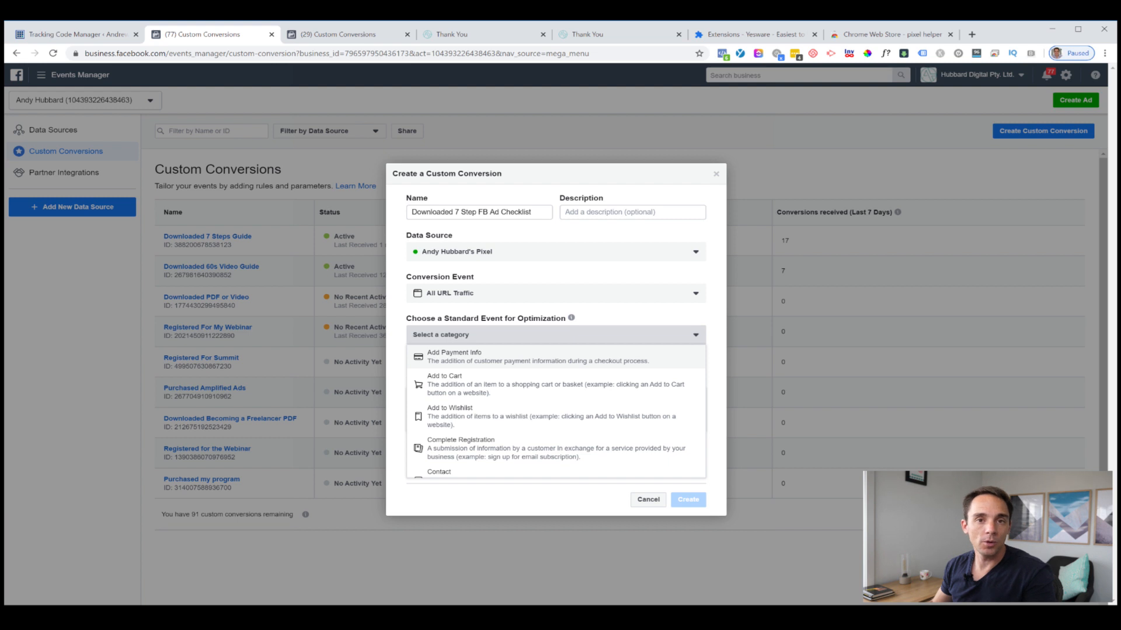
pyautogui.scroll(-3)
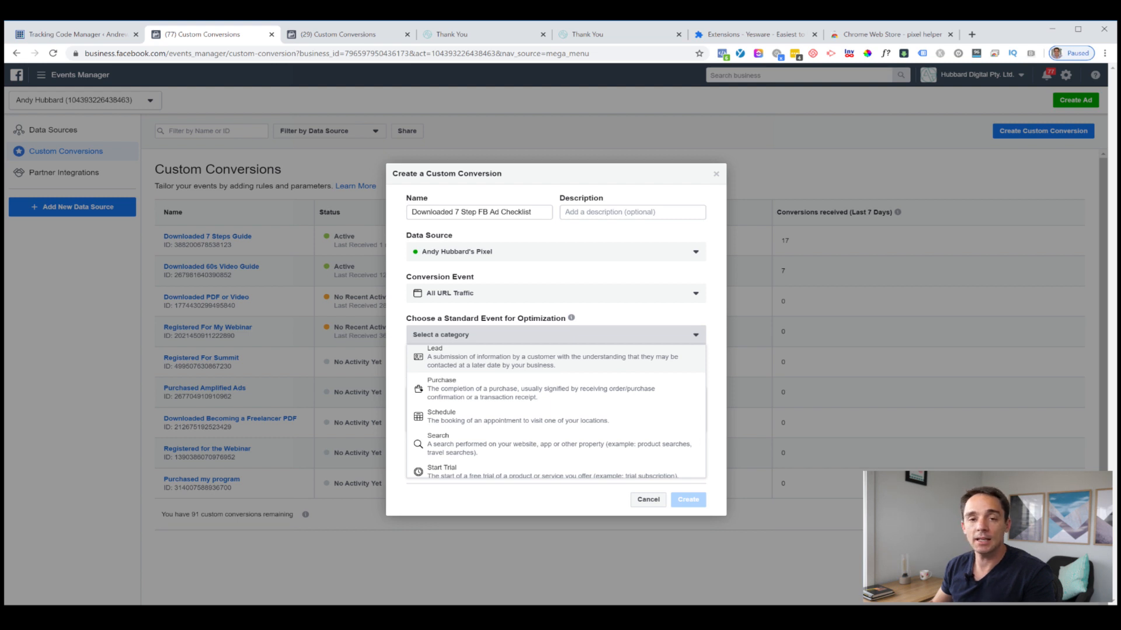
pyautogui.click(435, 357)
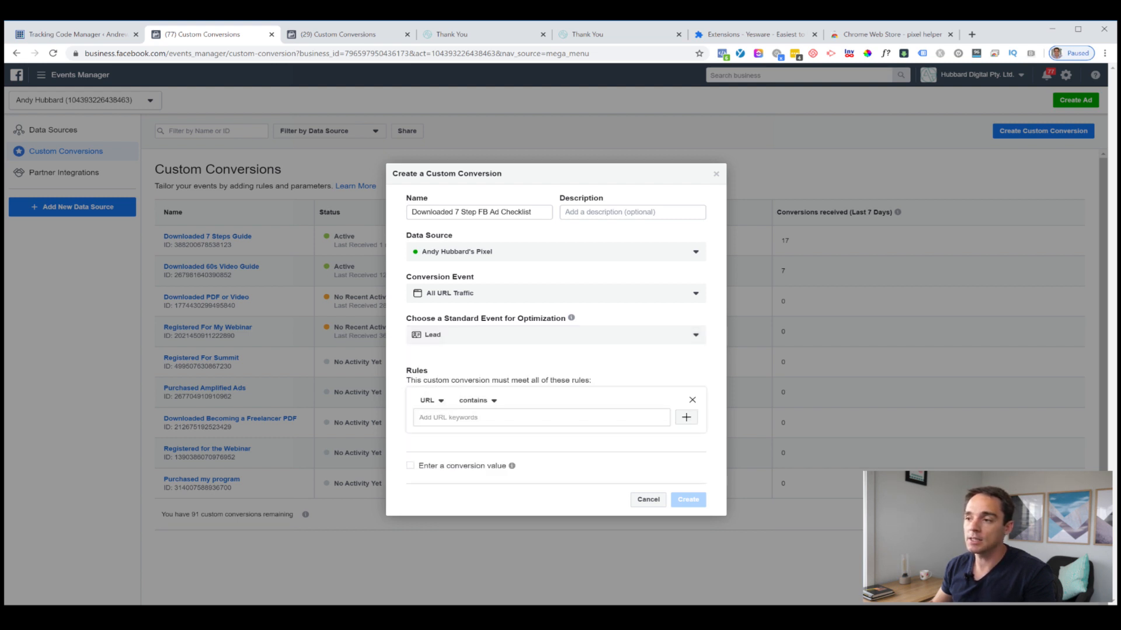
pyautogui.click(555, 335)
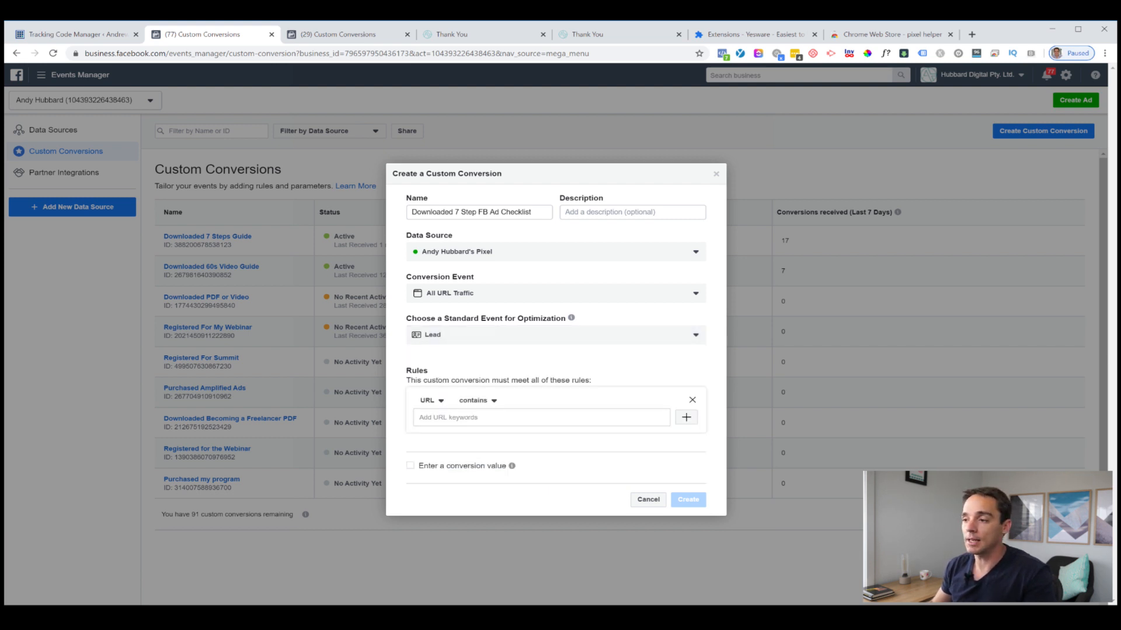
pyautogui.click(554, 335)
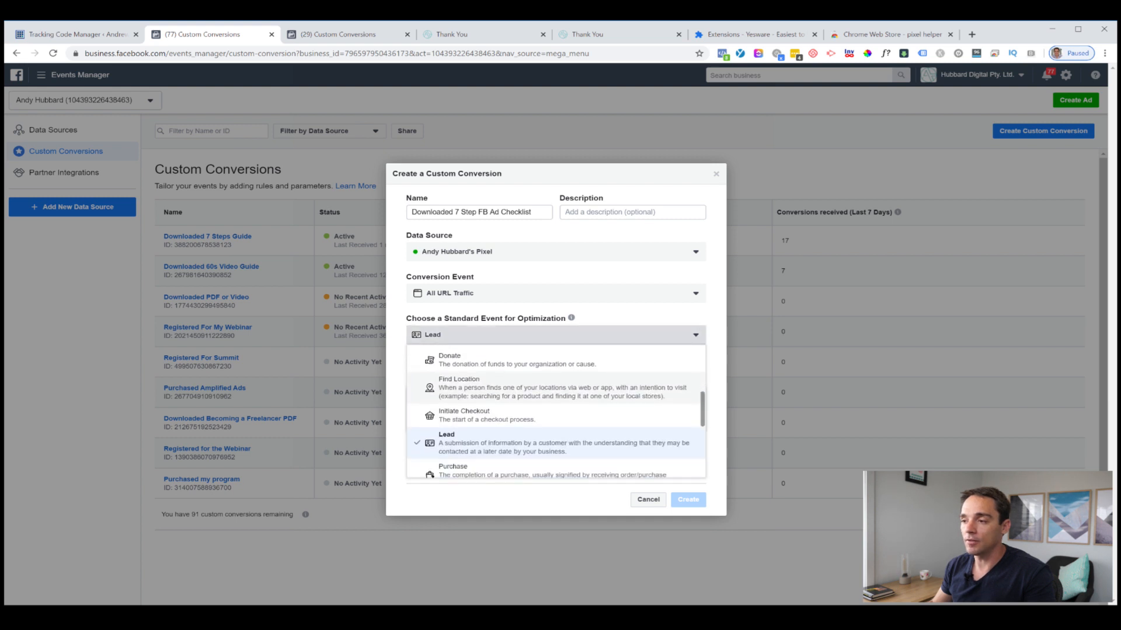
pyautogui.scroll(-3)
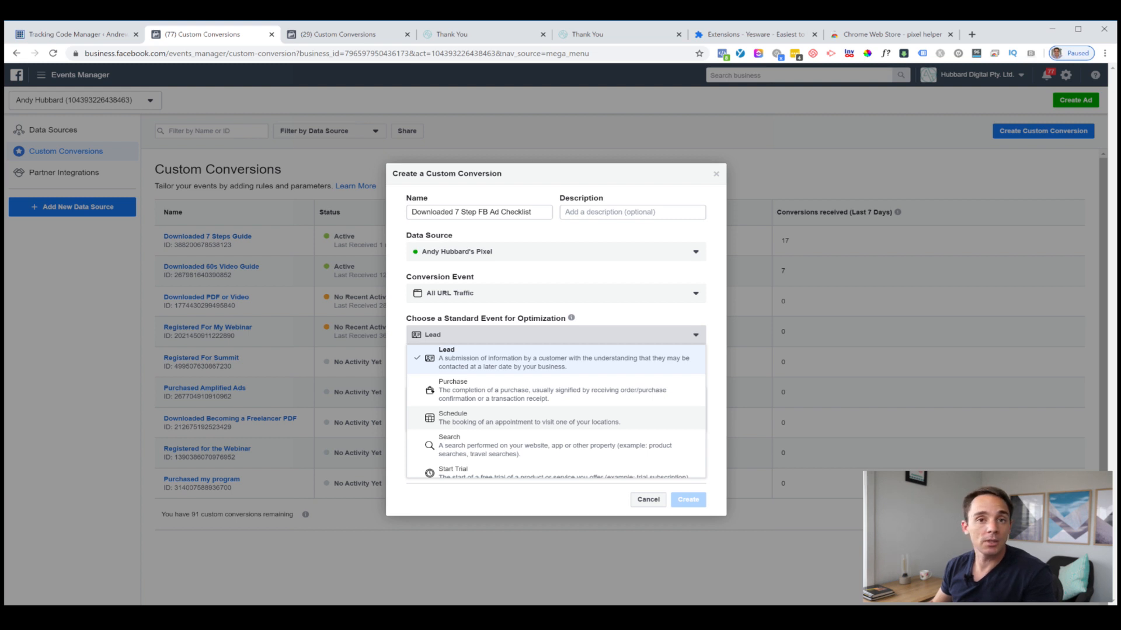
pyautogui.scroll(-3)
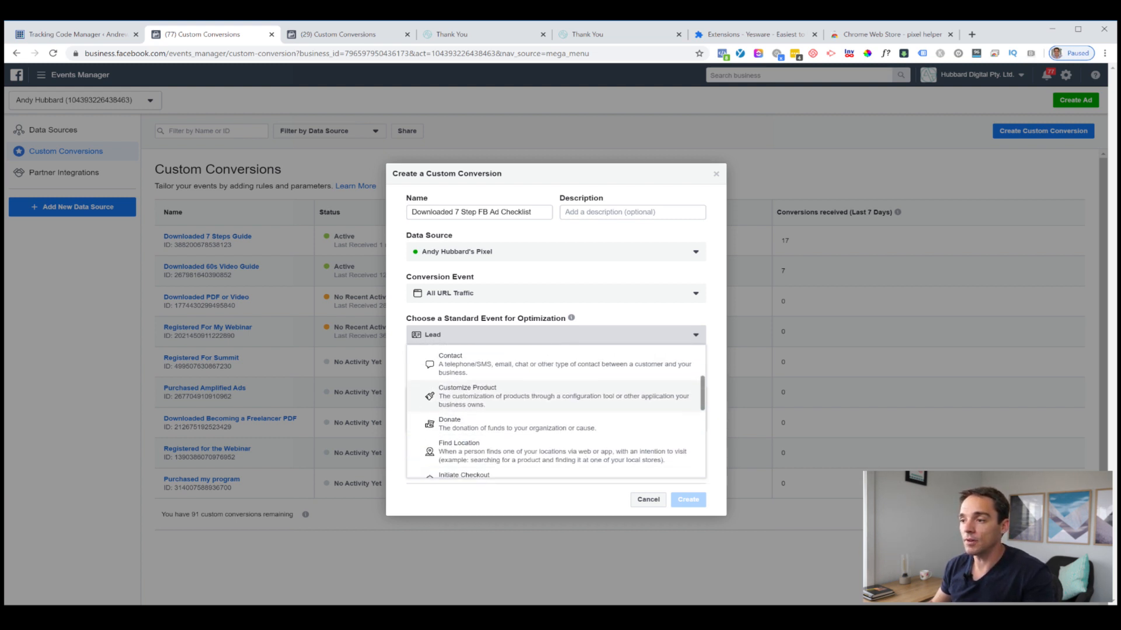
pyautogui.scroll(-3)
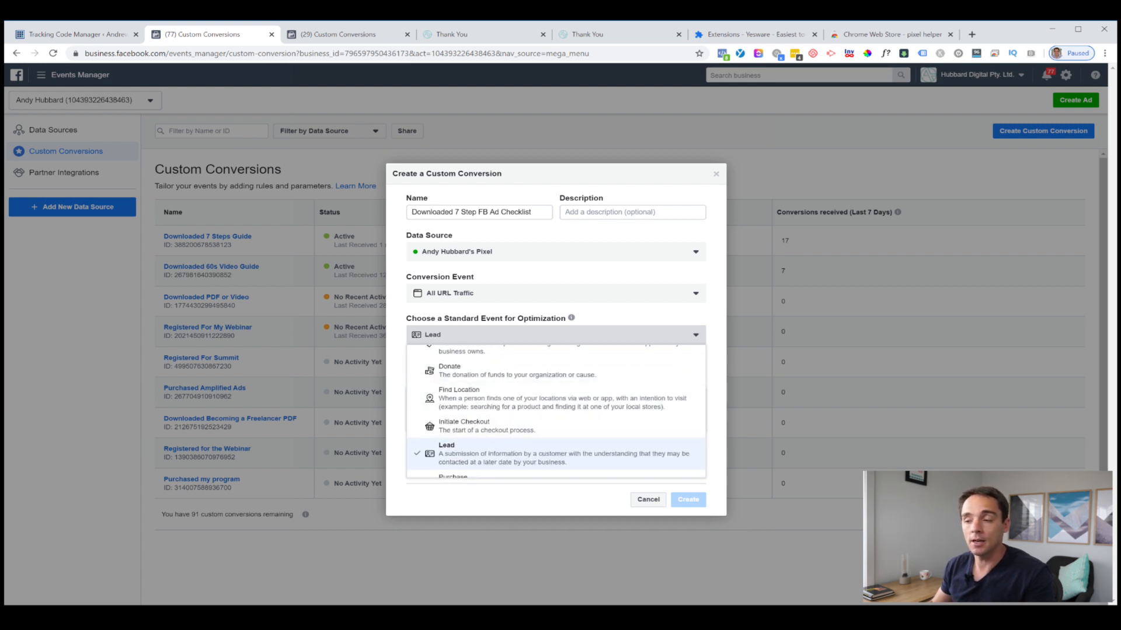
pyautogui.scroll(-3)
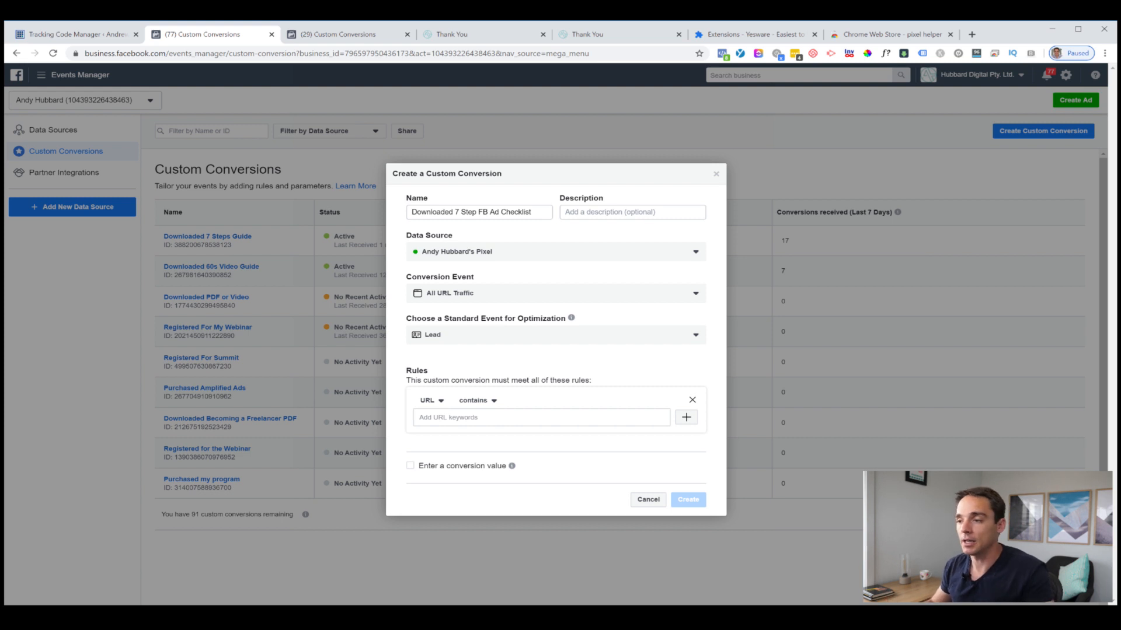
# Set the rule to URL contains andrewhubbard.co/thank-you with no conversion value and create the conversion.
pyautogui.click(476, 401)
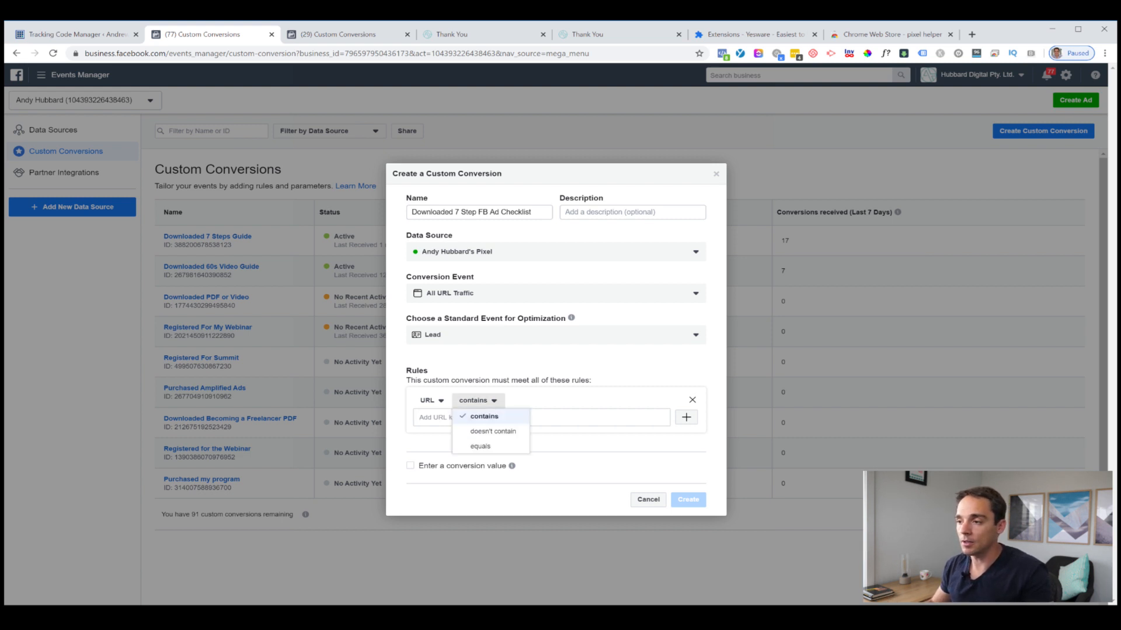
pyautogui.click(485, 415)
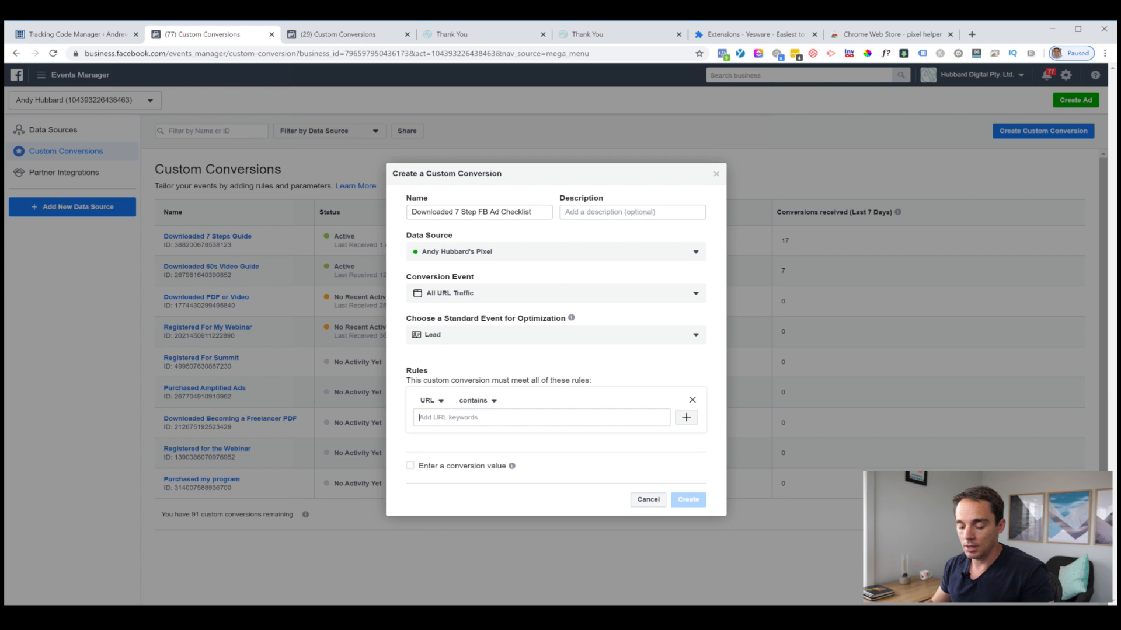
pyautogui.write('andrewhubbard.co/thank-you')
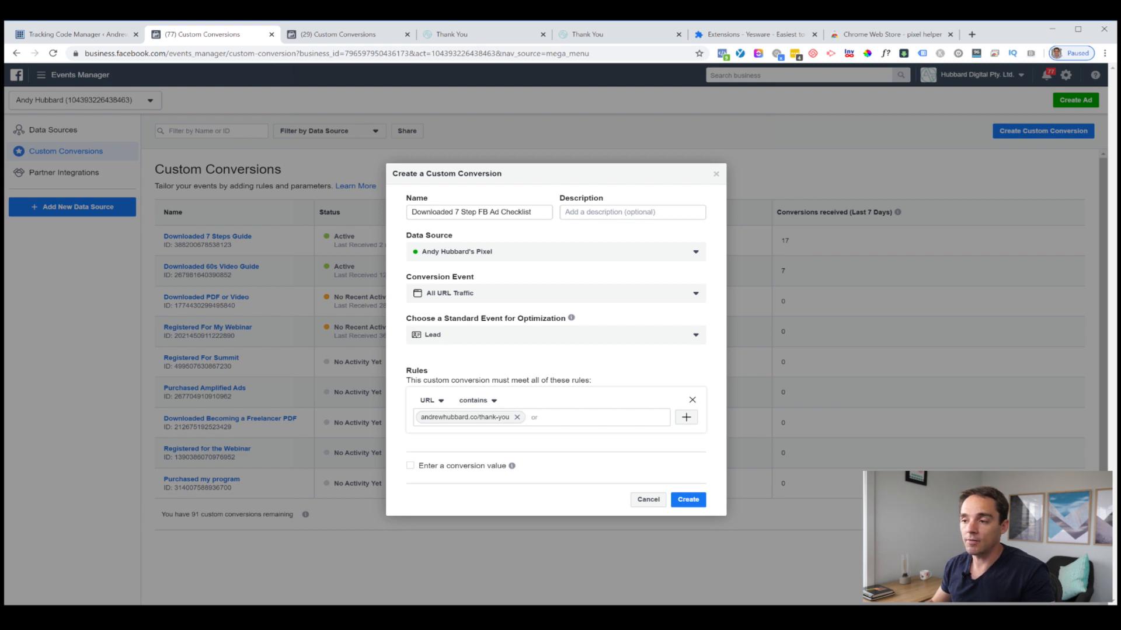
pyautogui.click(409, 466)
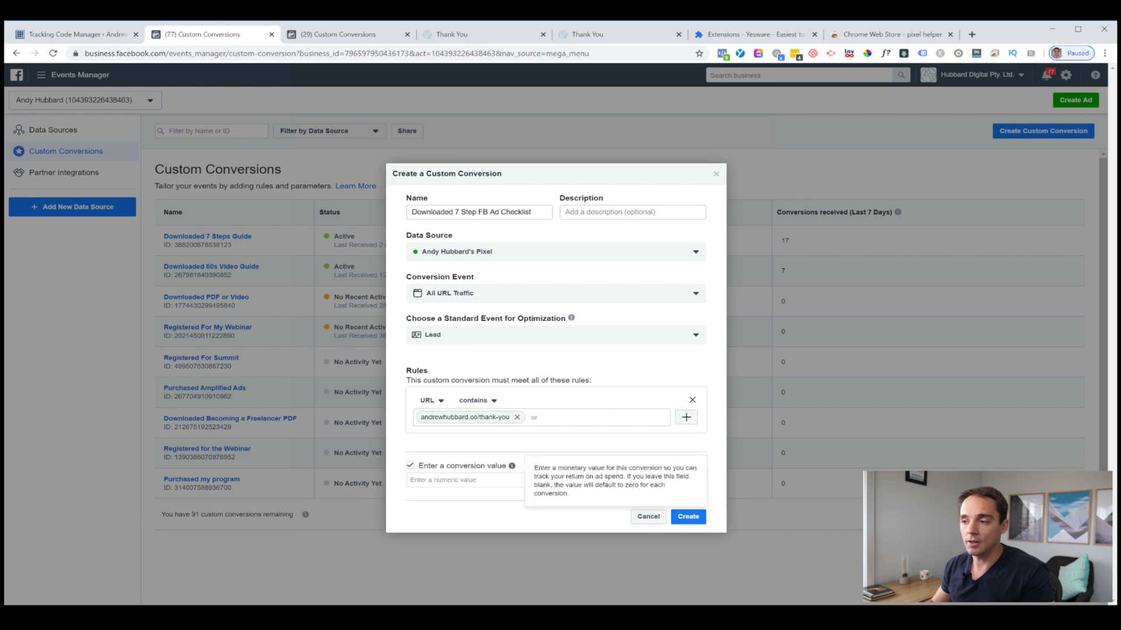
pyautogui.click(410, 466)
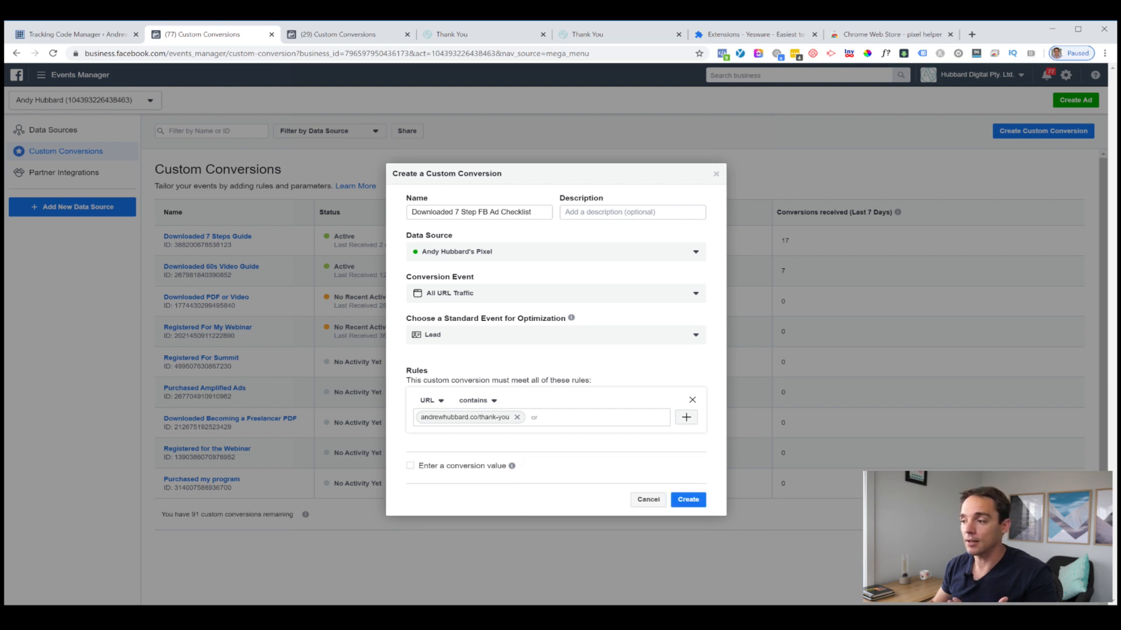
pyautogui.click(686, 499)
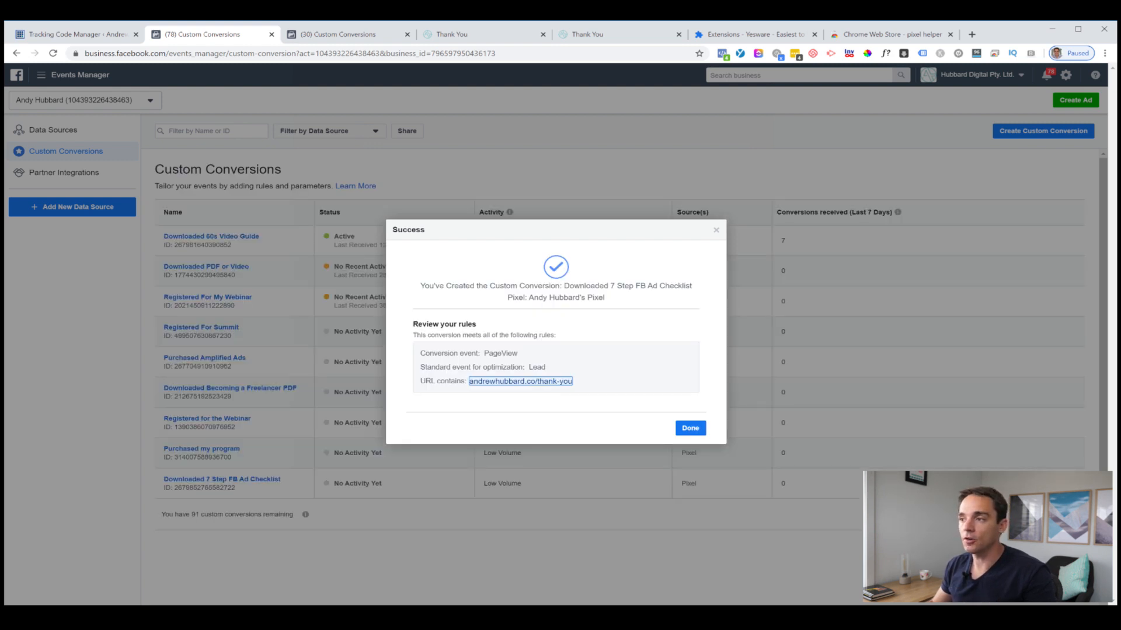
# Dismiss the Success dialog and select the thank-you URL from the new conversion's rule to test it.
pyautogui.moveTo(568, 286); pyautogui.dragTo(604, 297)
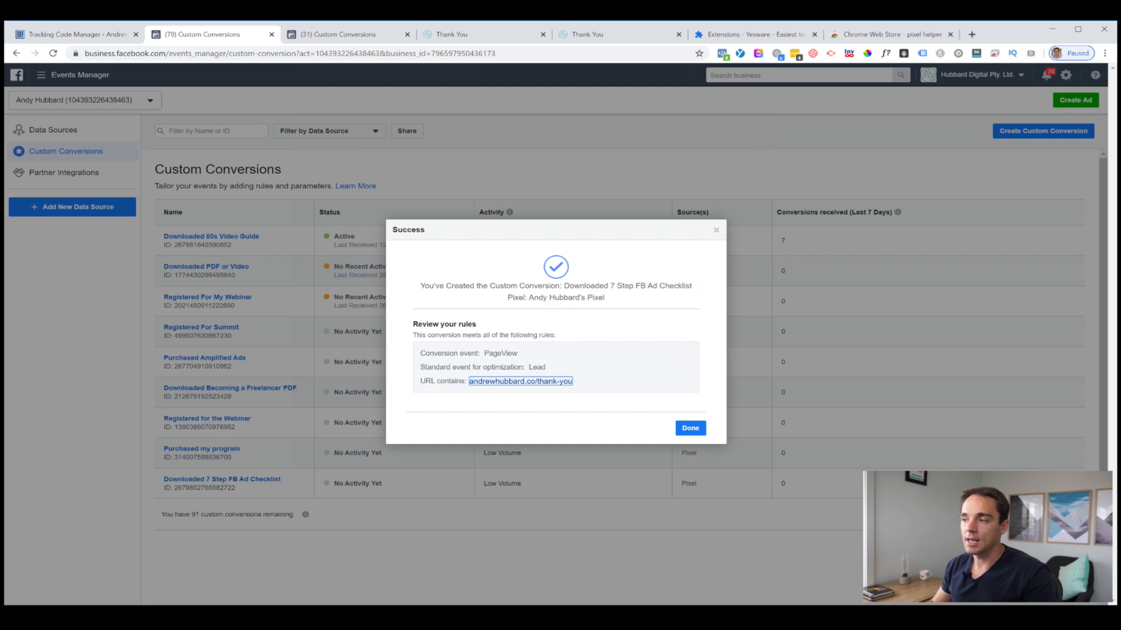
pyautogui.click(689, 427)
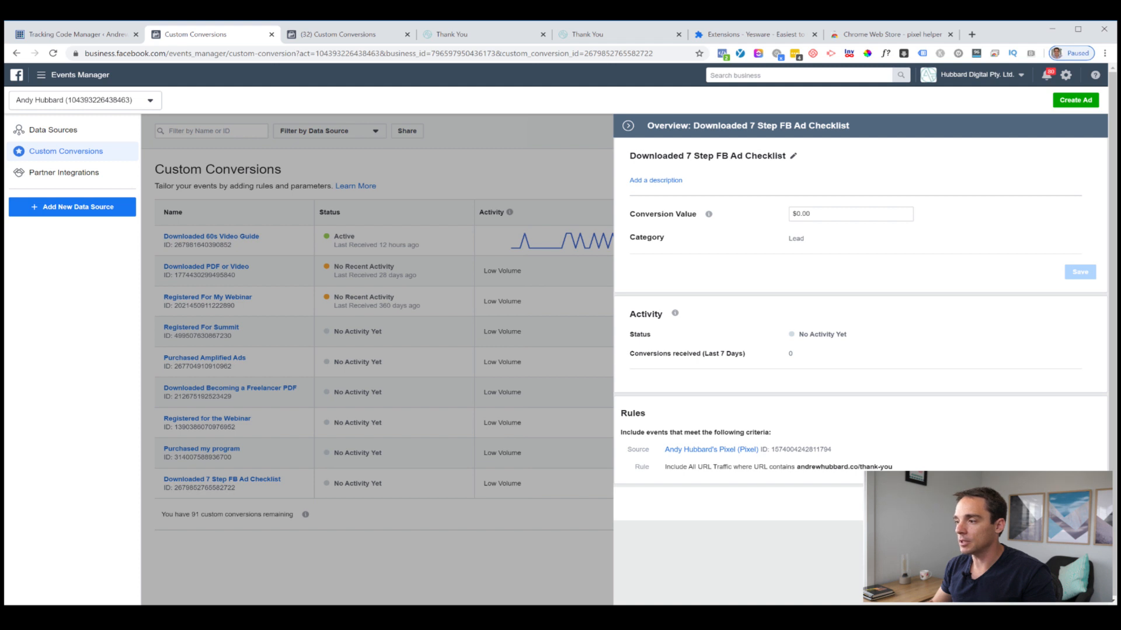
pyautogui.doubleClick(823, 335)
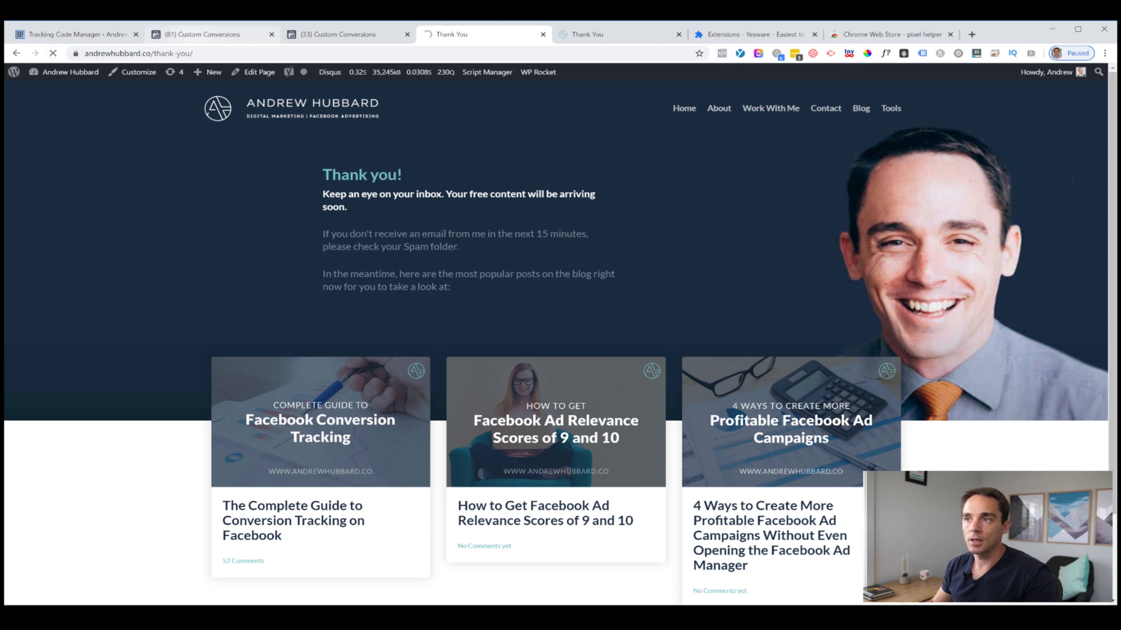
# Load the andrewhubbard.co thank-you page so the Lead conversion becomes Active.
pyautogui.click(200, 34)
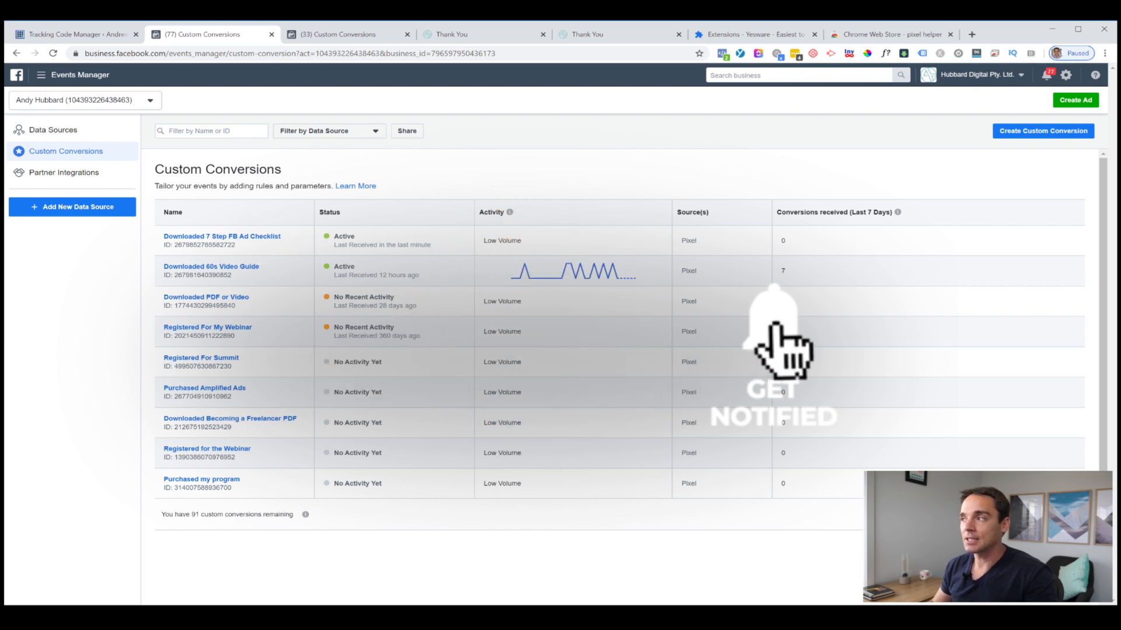
# Start a new custom conversion named 'Purchased Amplified Ads' optimizing for Purchase.
pyautogui.click(1042, 131)
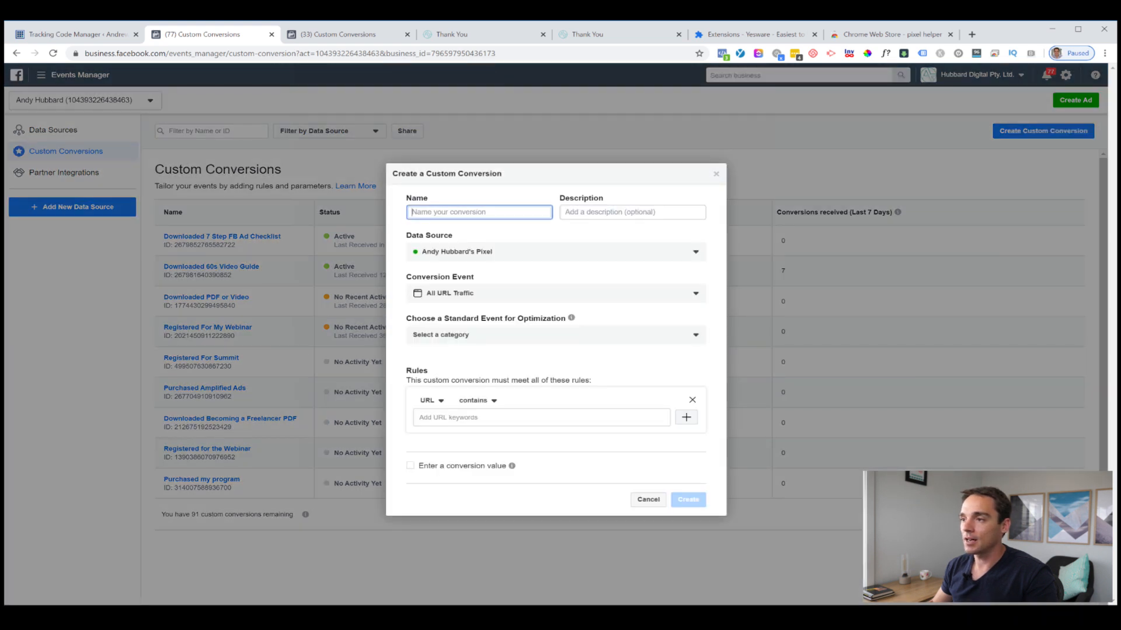
pyautogui.write('Purchased Amplified Ads')
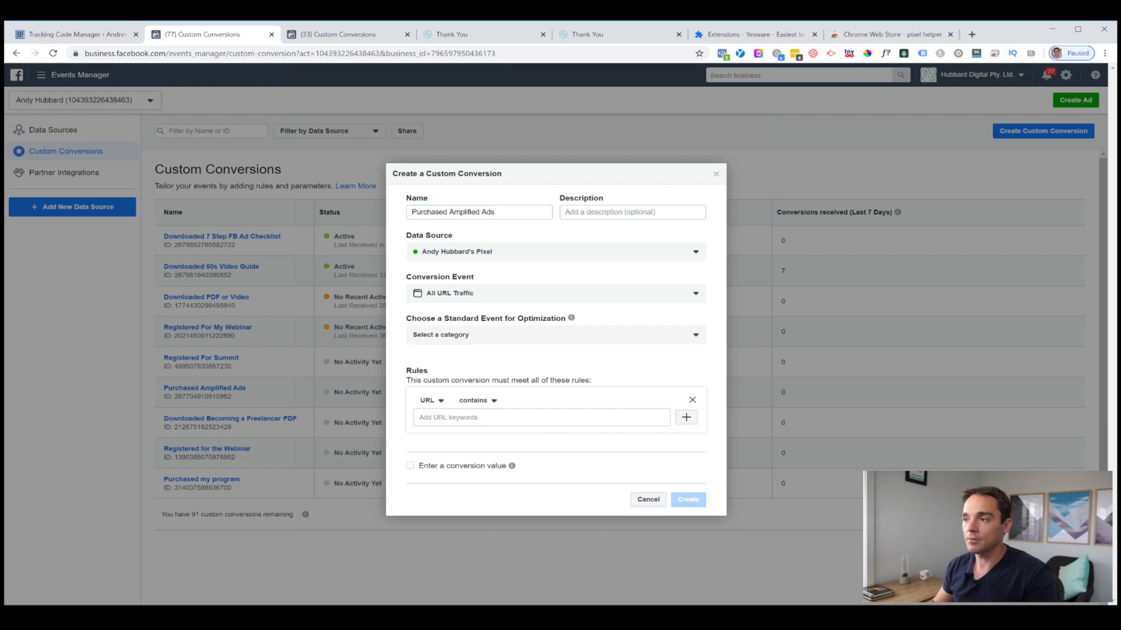
pyautogui.click(553, 335)
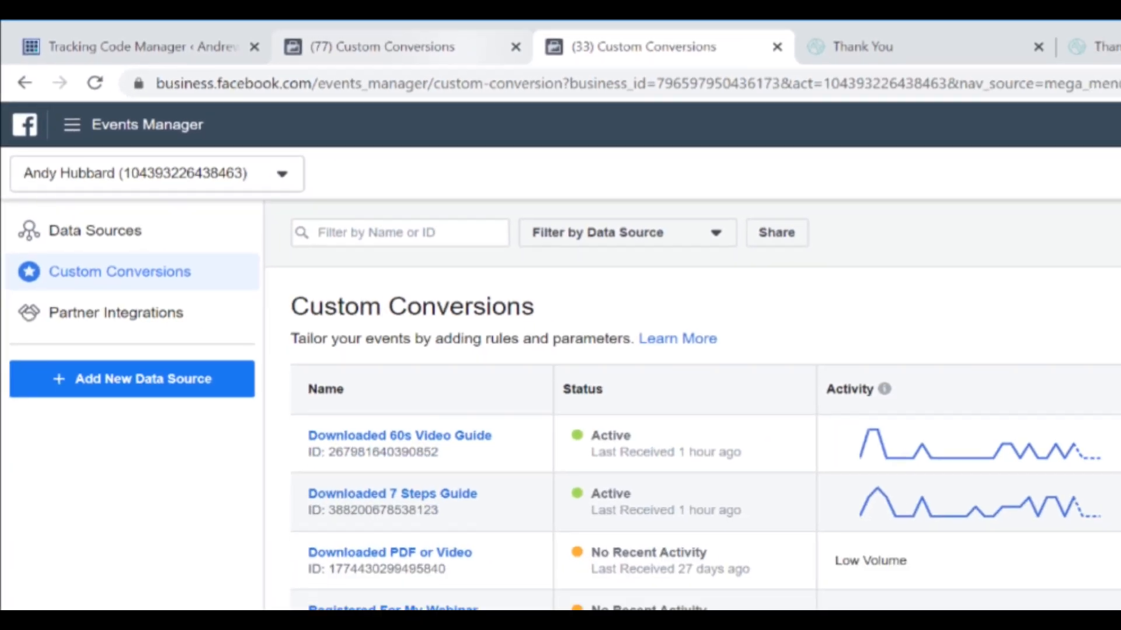
# Set the rule to URL contains andrewhubbard.co/purchase-complete with a $997.00 value and create it.
pyautogui.click(1041, 131)
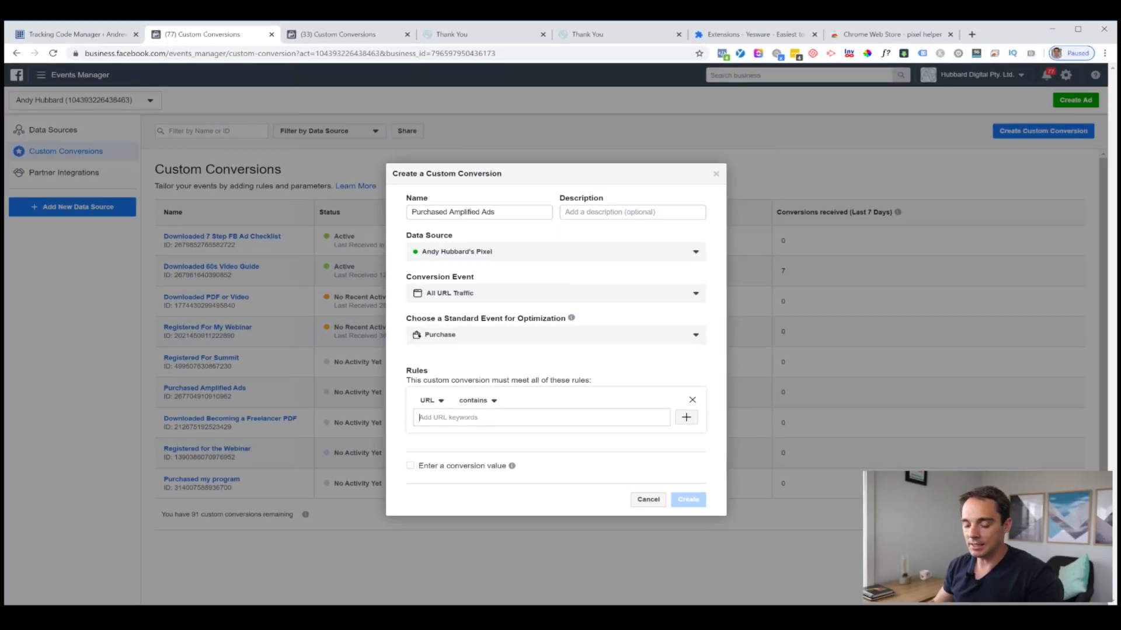
pyautogui.write('andrewhubbard.co/purchase-complete')
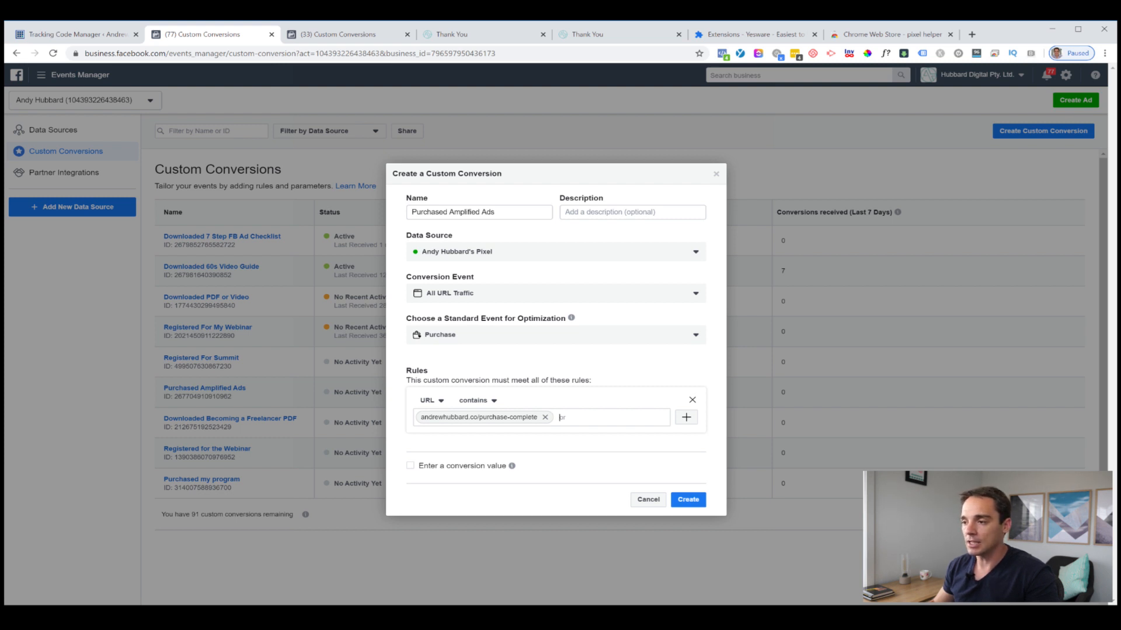
pyautogui.click(410, 466)
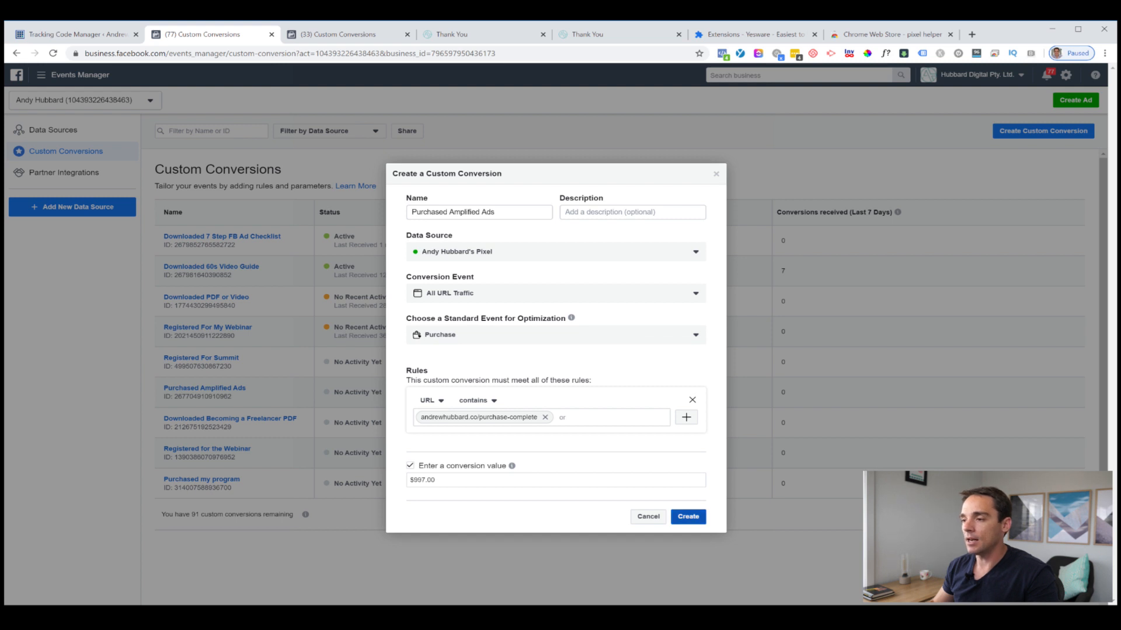
pyautogui.click(686, 517)
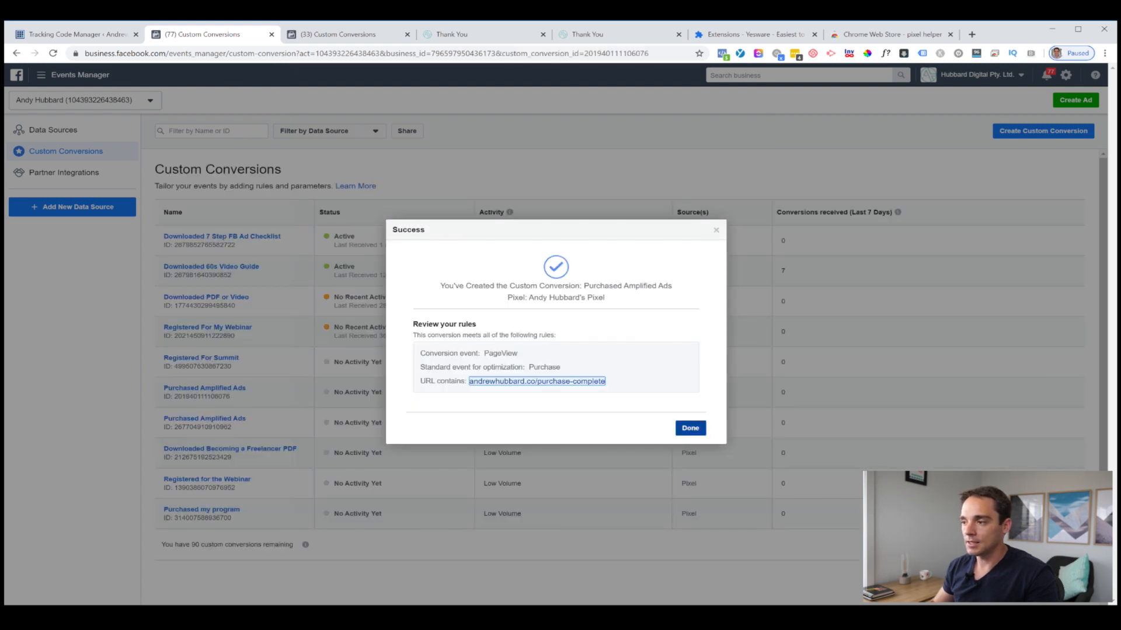
# Dismiss the success message and bring up the Purchased Amplified Ads conversion's overview.
pyautogui.click(689, 427)
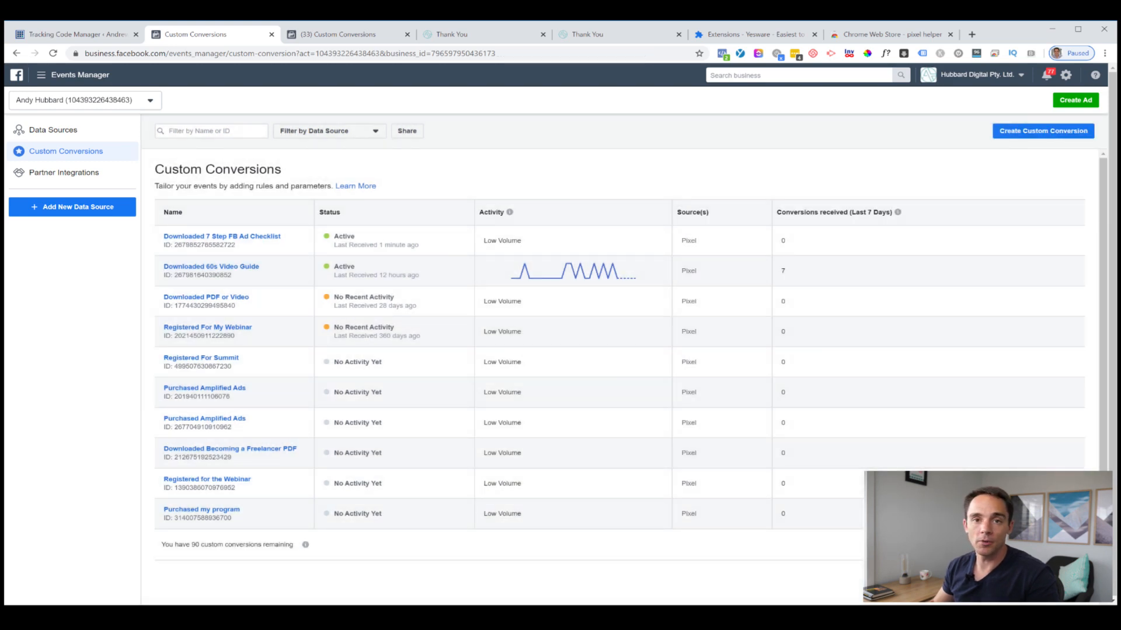
pyautogui.moveTo(207, 478)
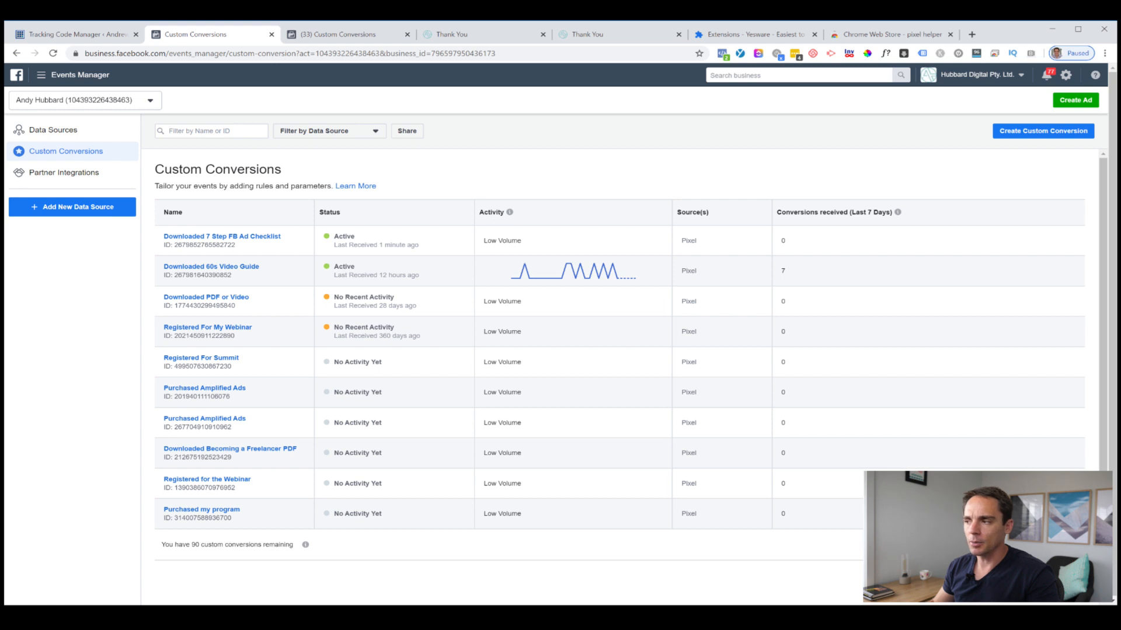
pyautogui.click(204, 387)
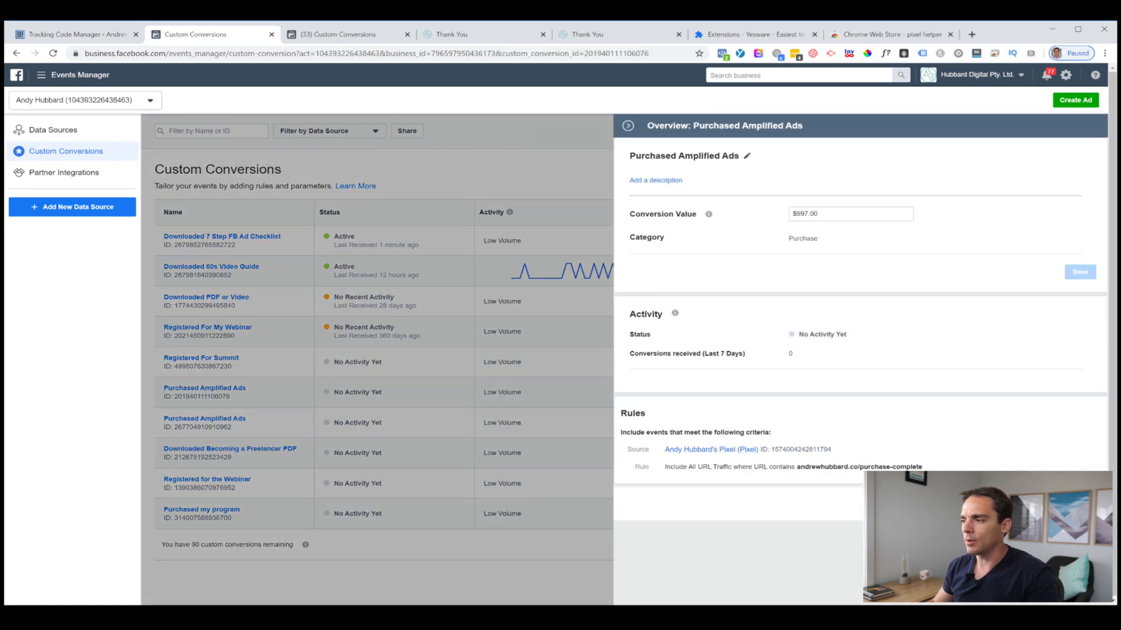